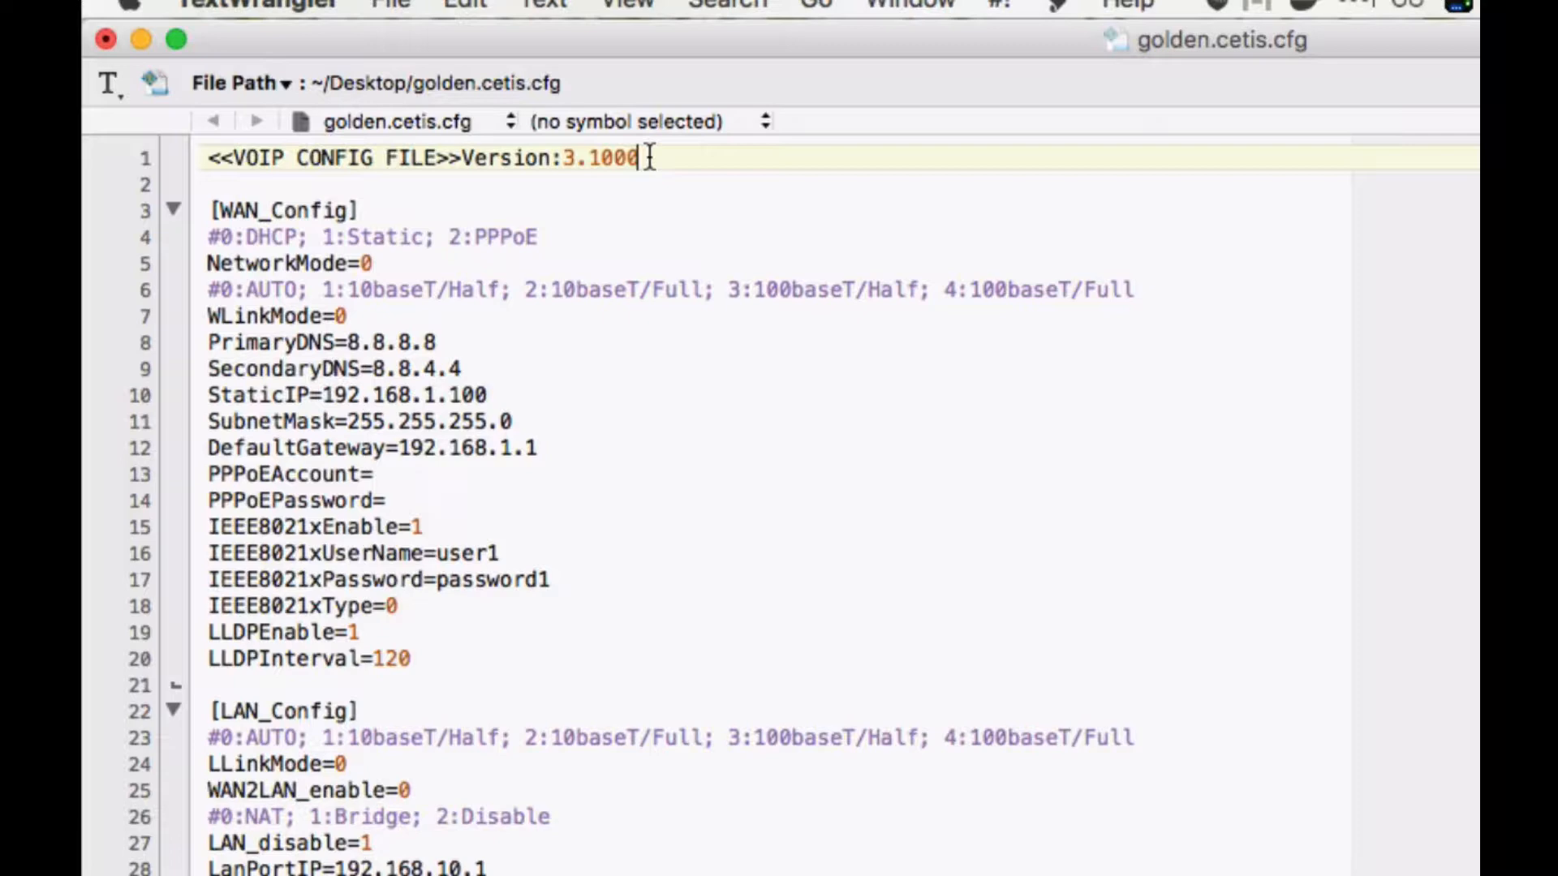
- Change the golden config's version from 3.1000 to 3.1001 on line 1
text(1)
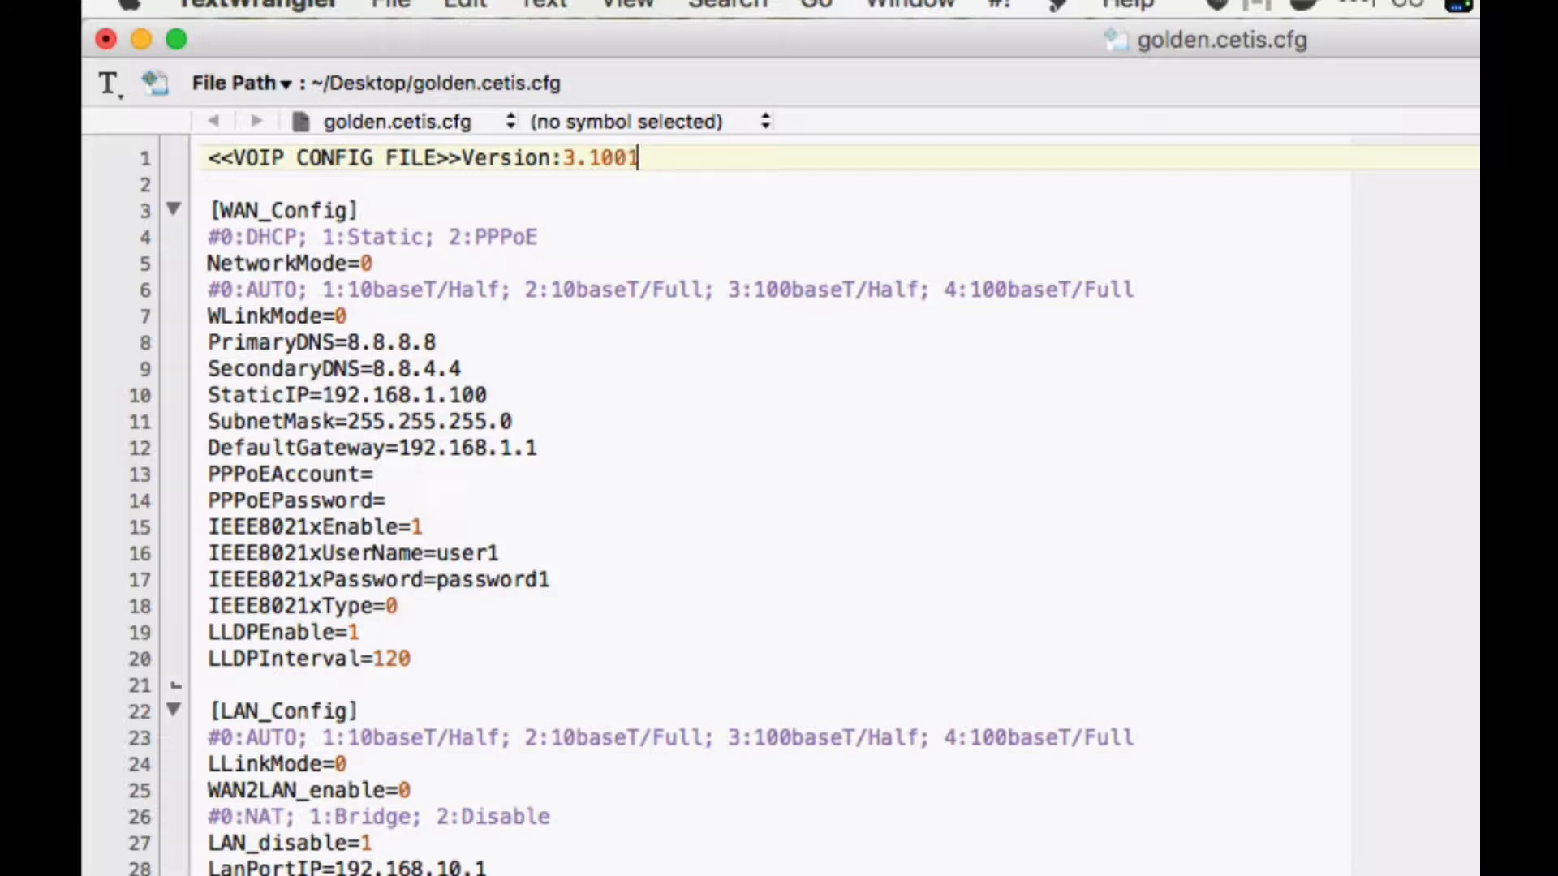
click(1080, 422)
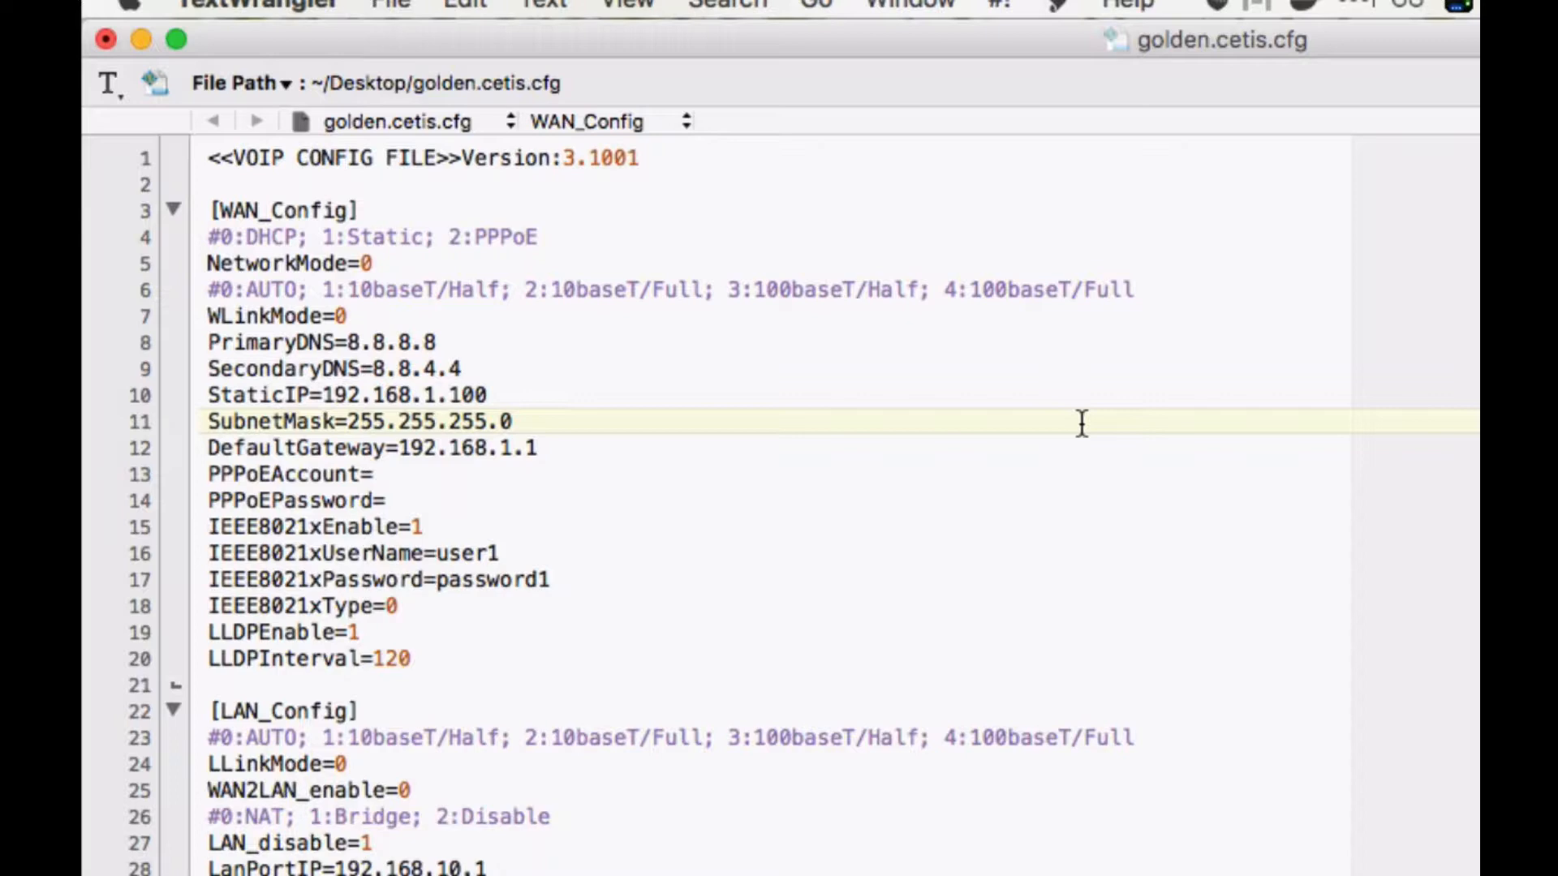
scroll(down, 3)
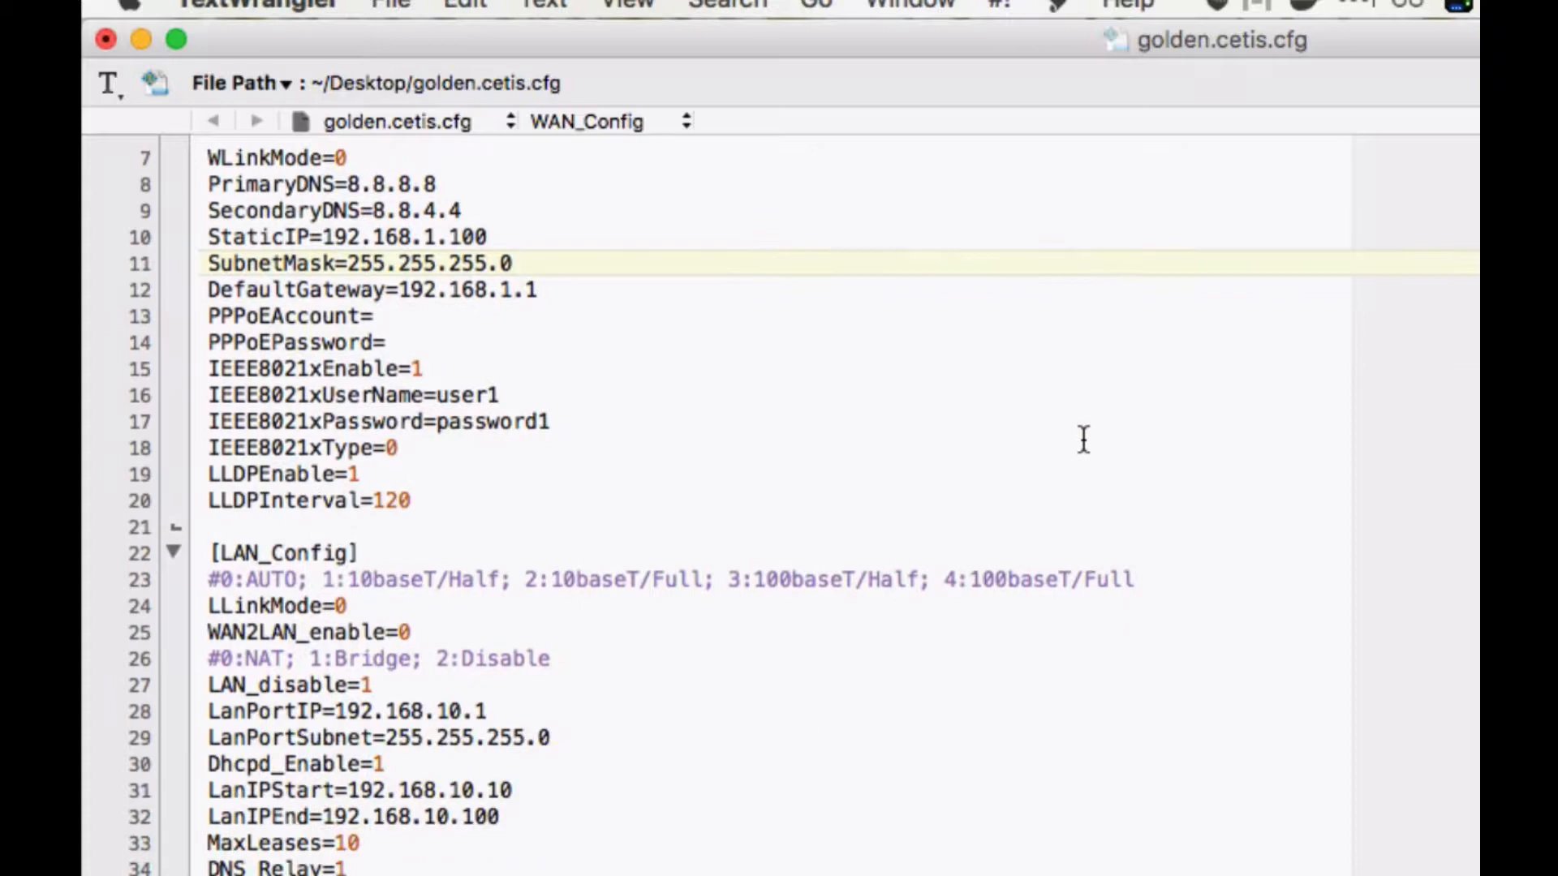
scroll(down, 3)
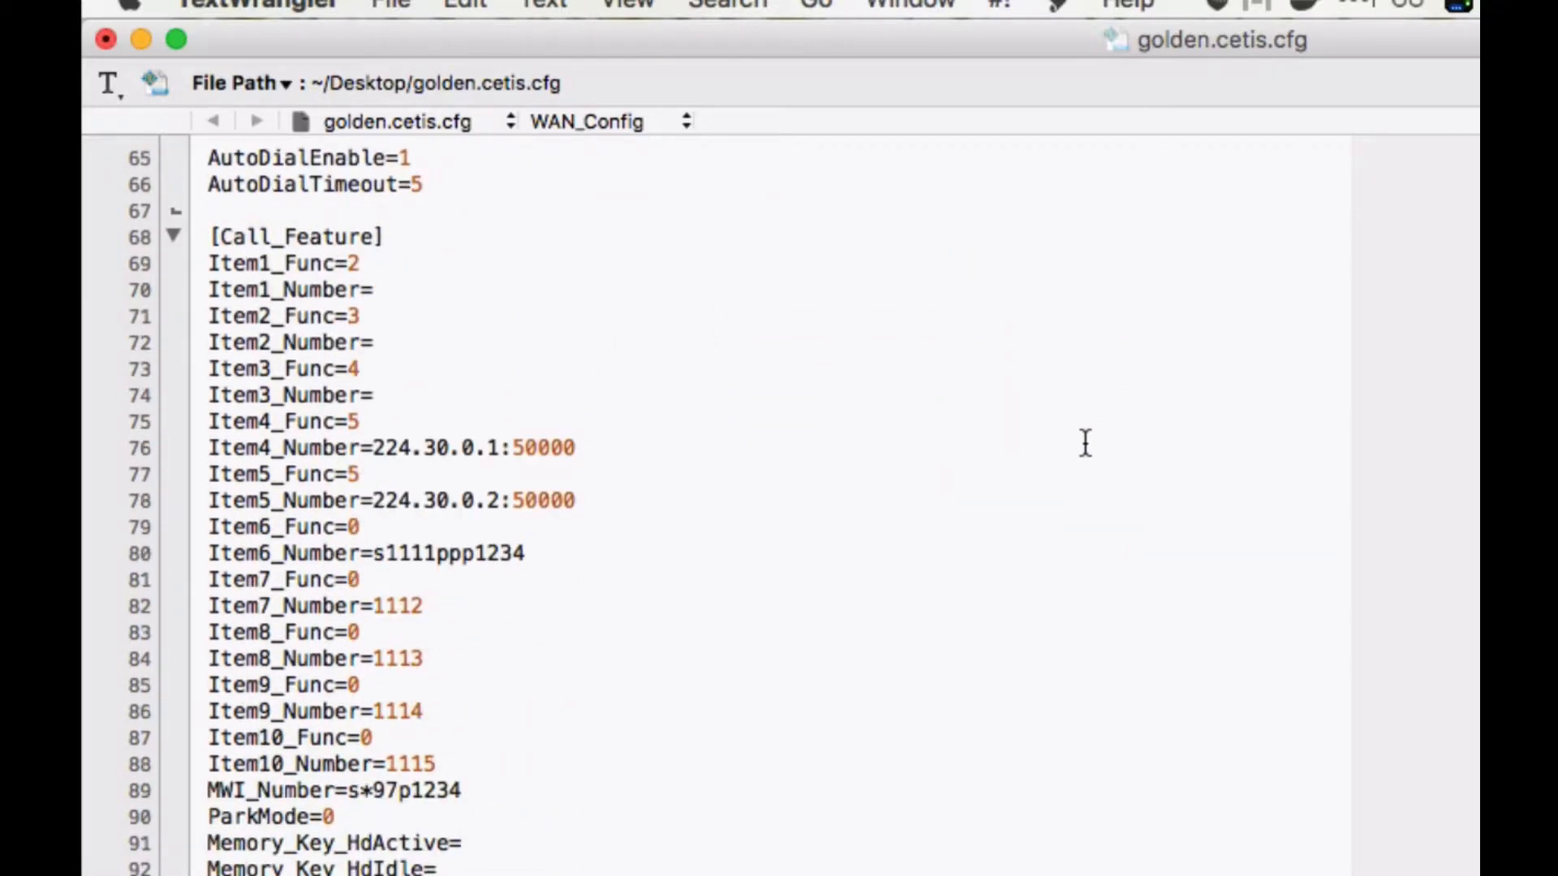
scroll(down, 3)
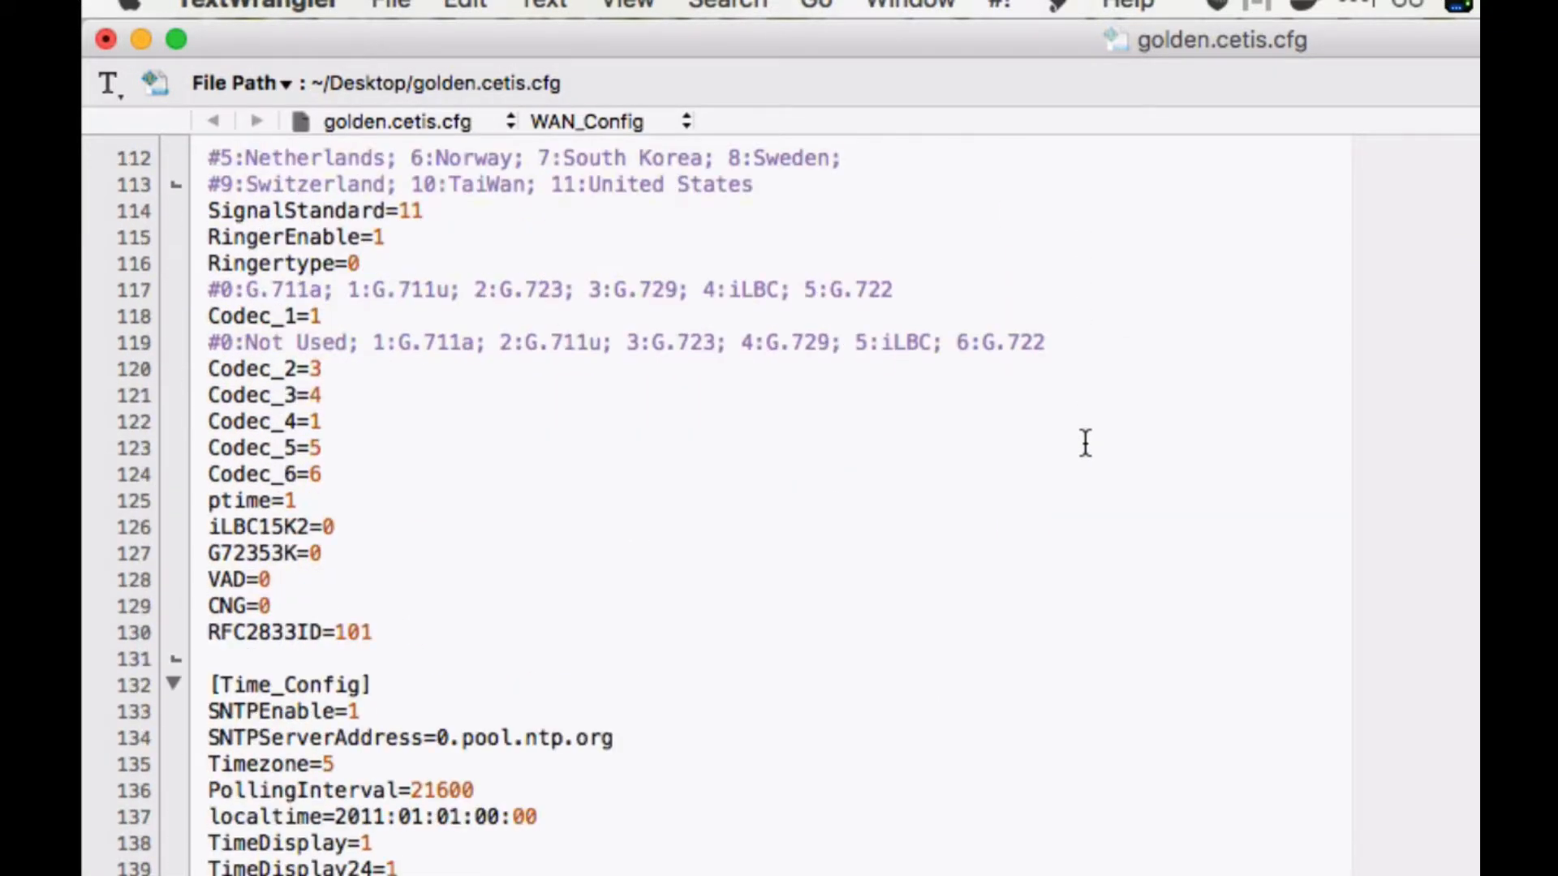
scroll(down, 3)
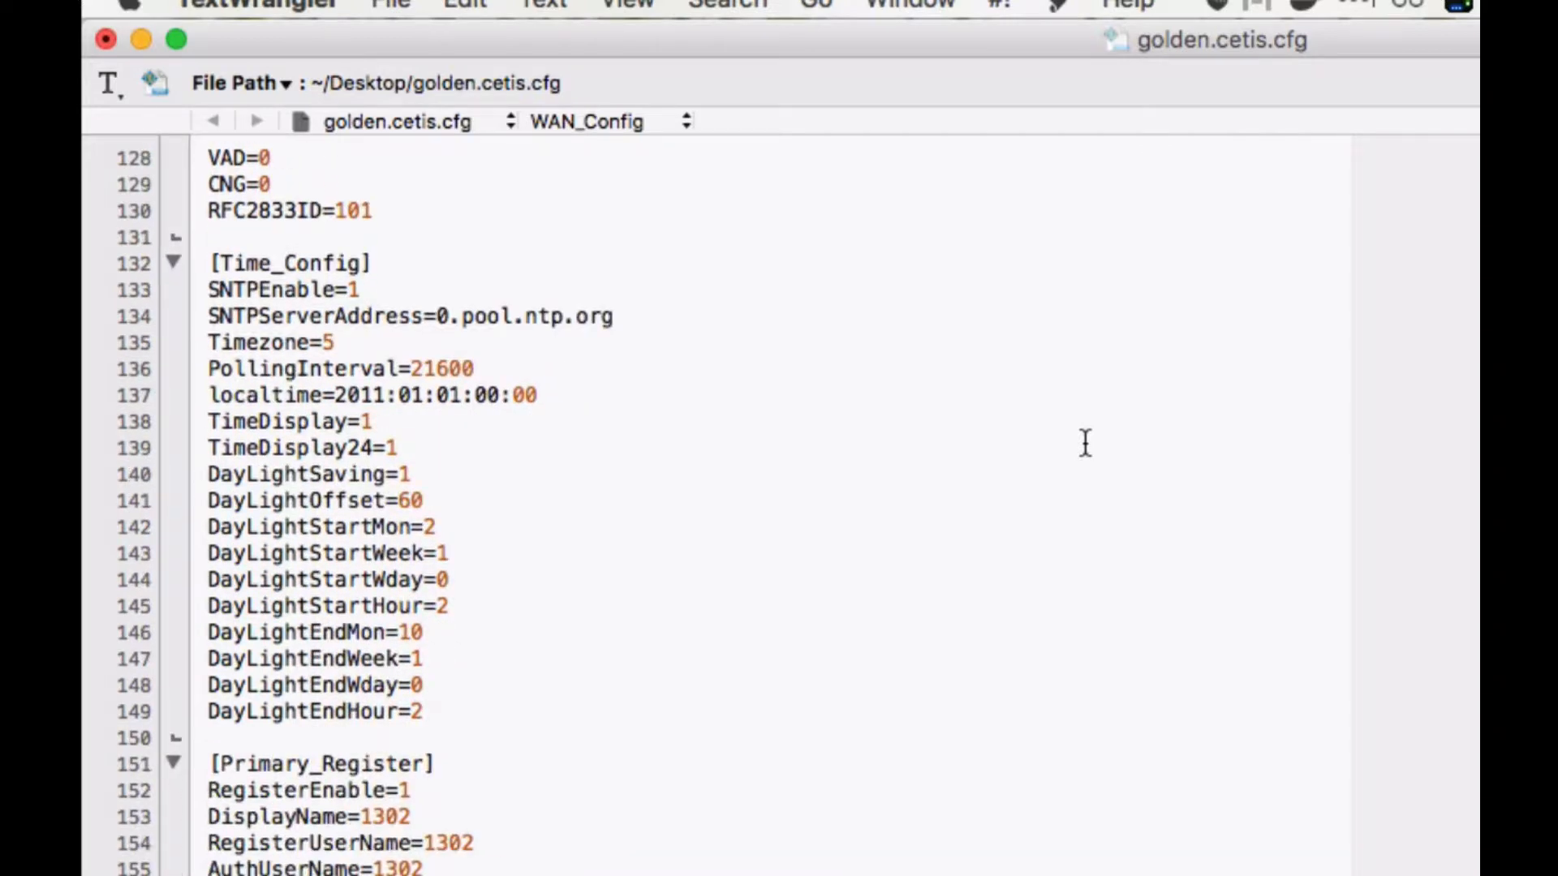
scroll(down, 3)
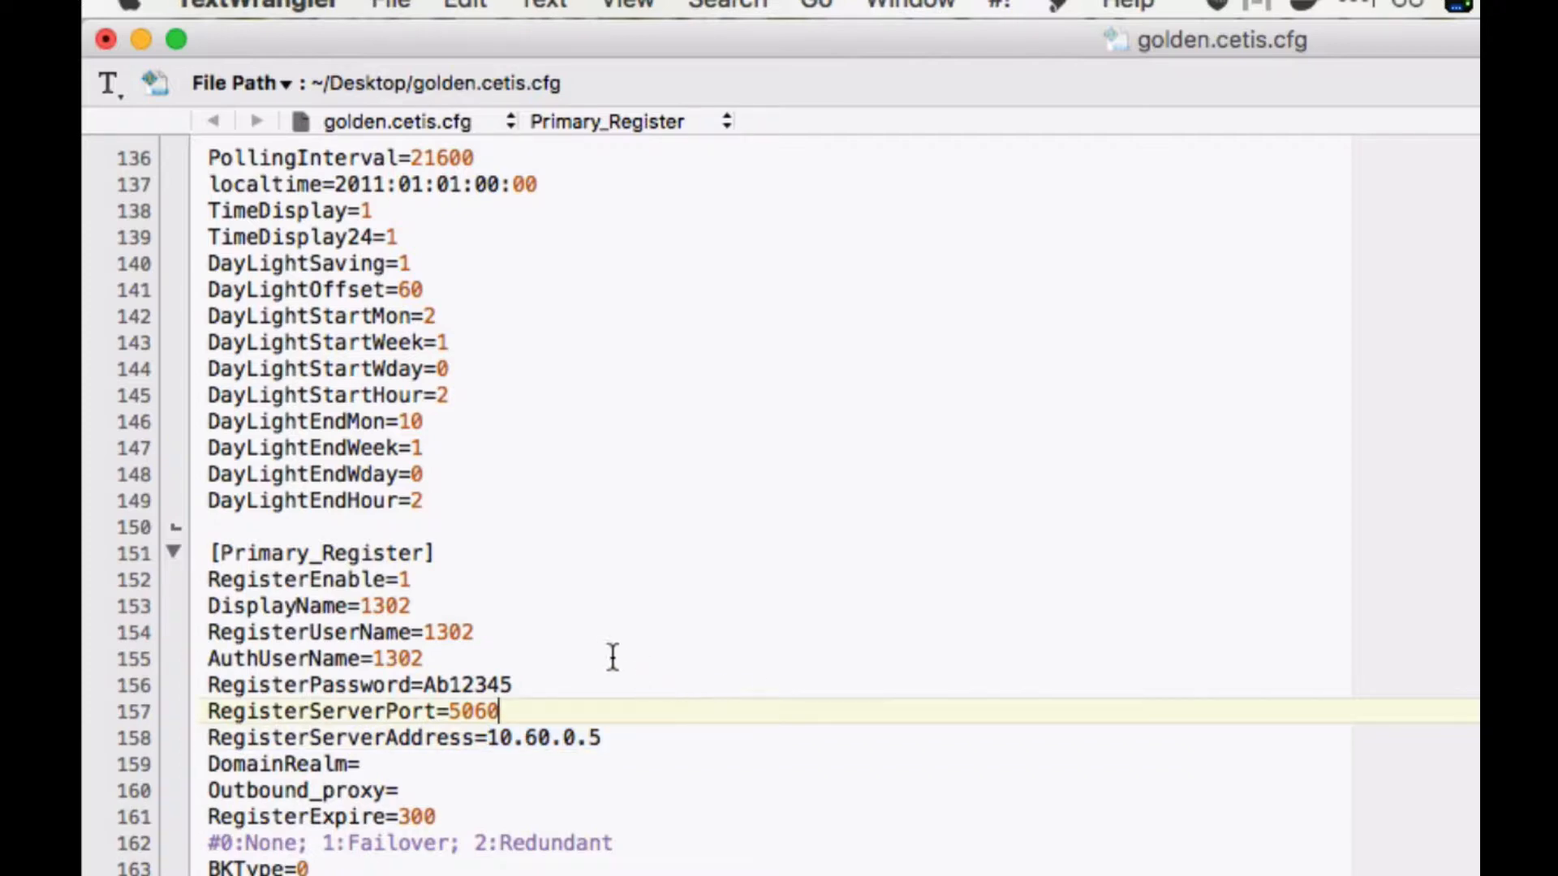
click(375, 606)
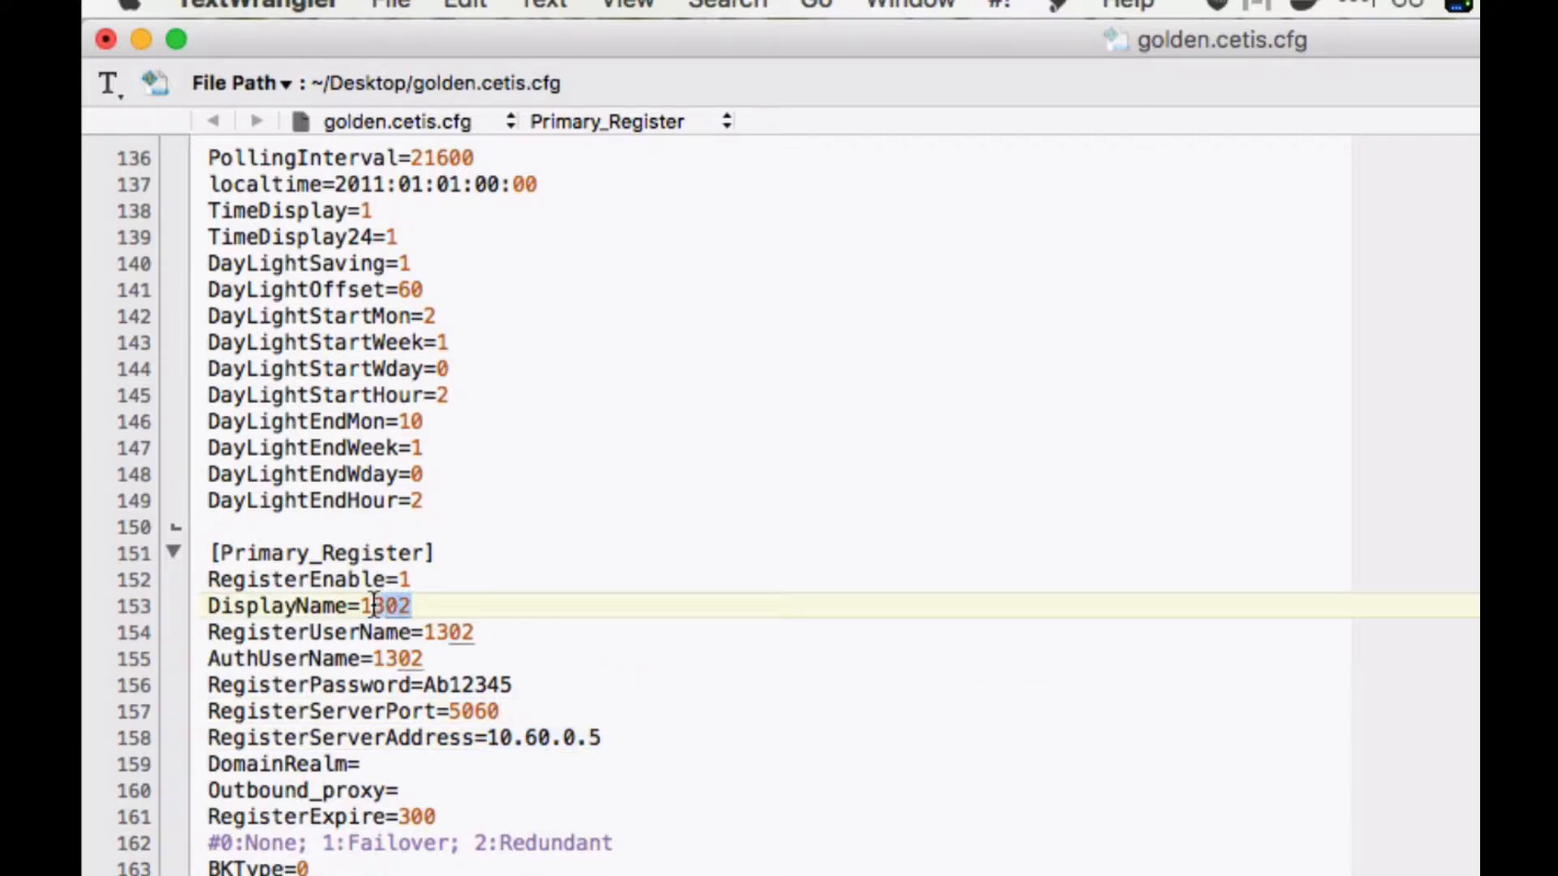
click(449, 631)
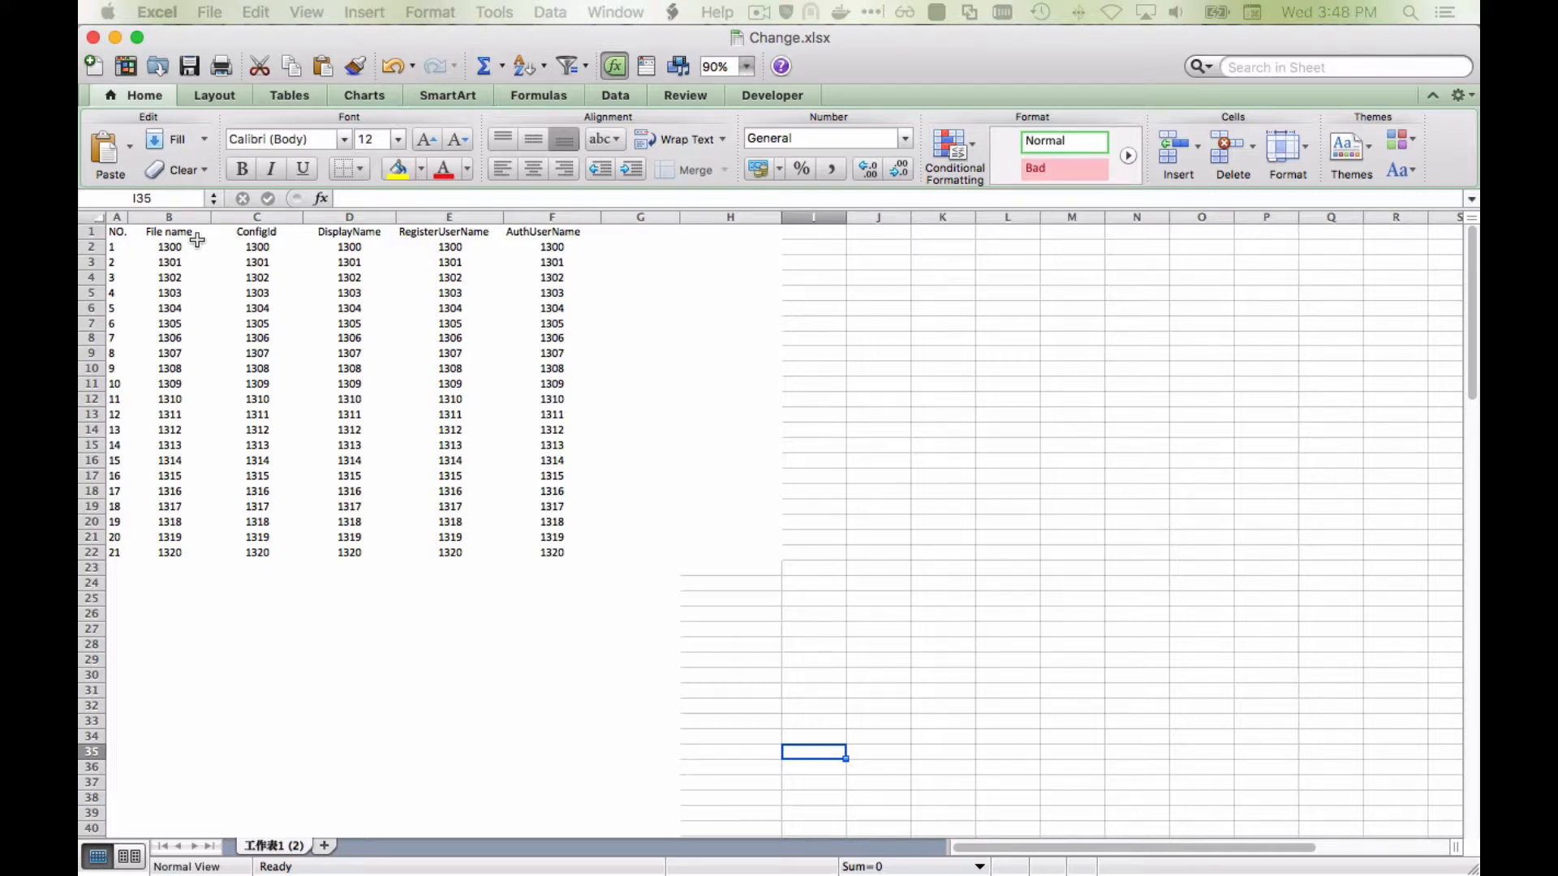
mouse_move(288, 236)
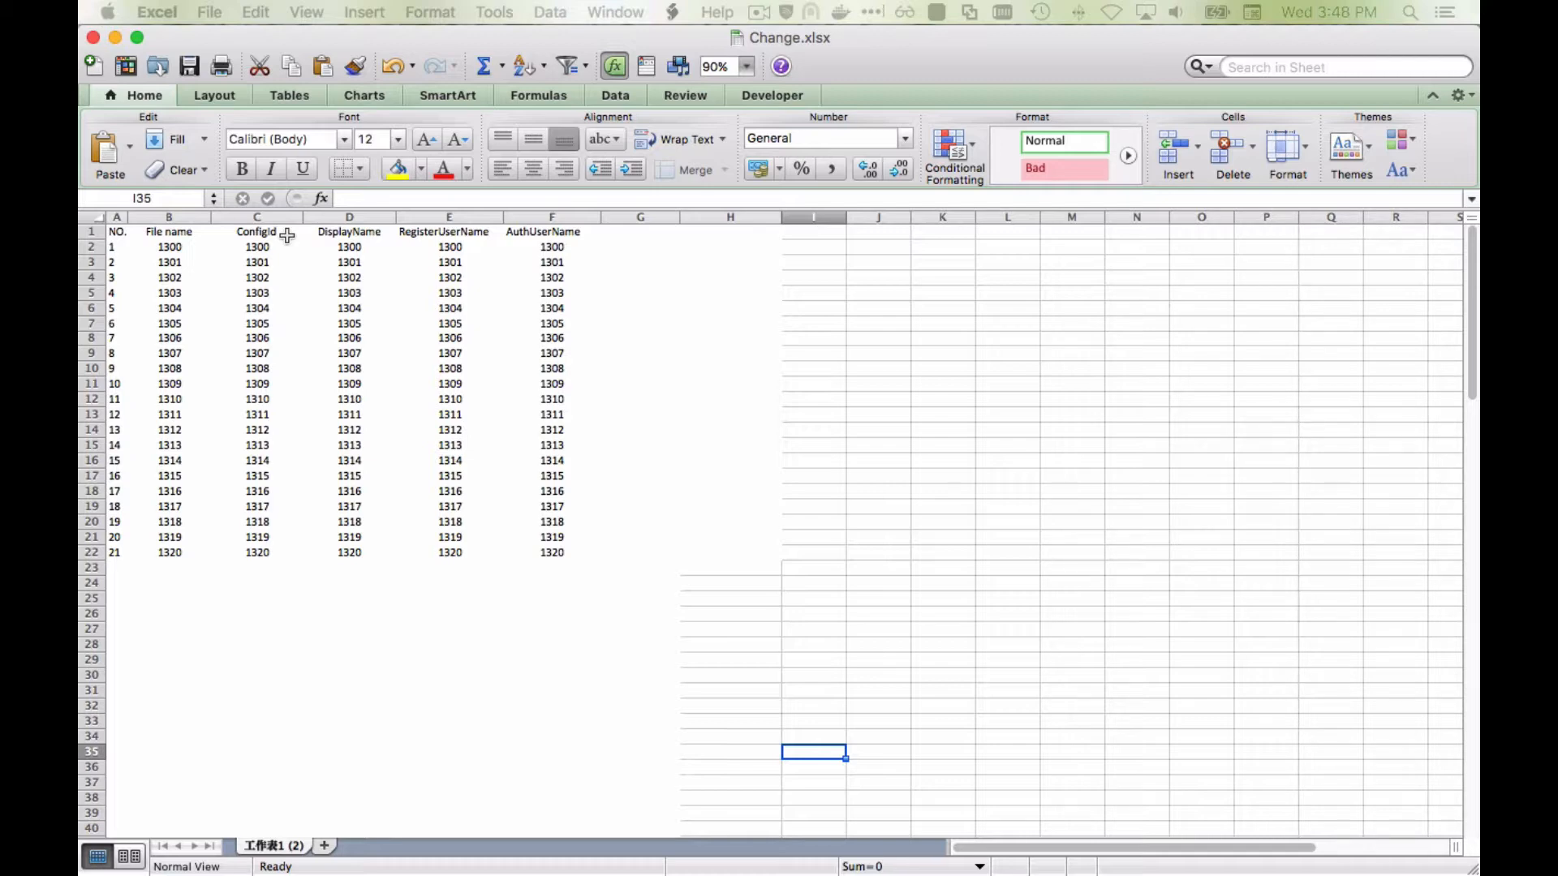
mouse_move(361, 238)
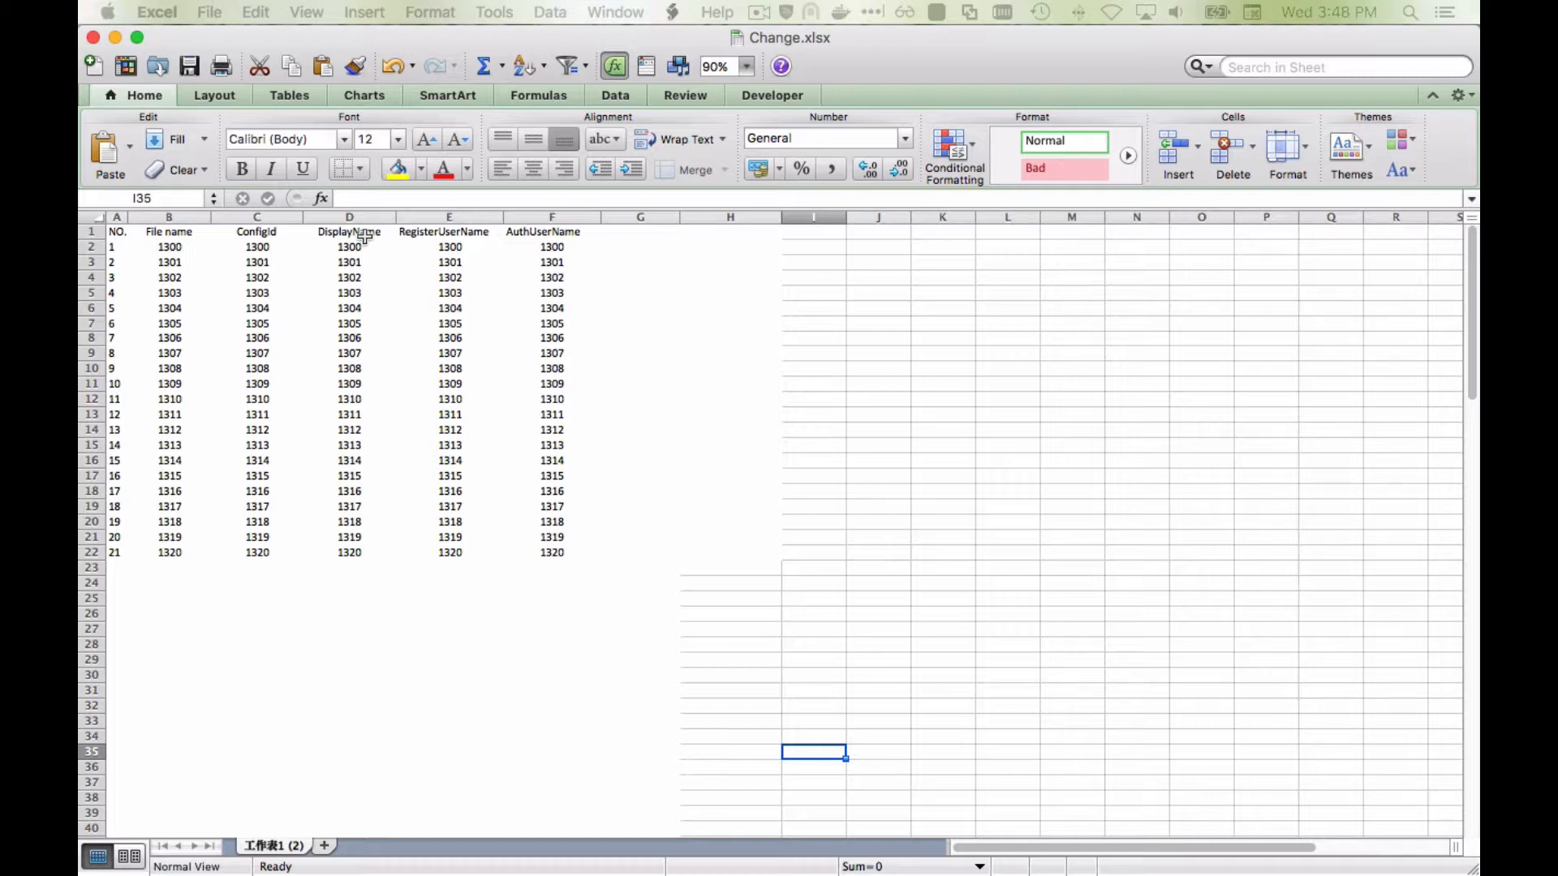
mouse_move(442, 243)
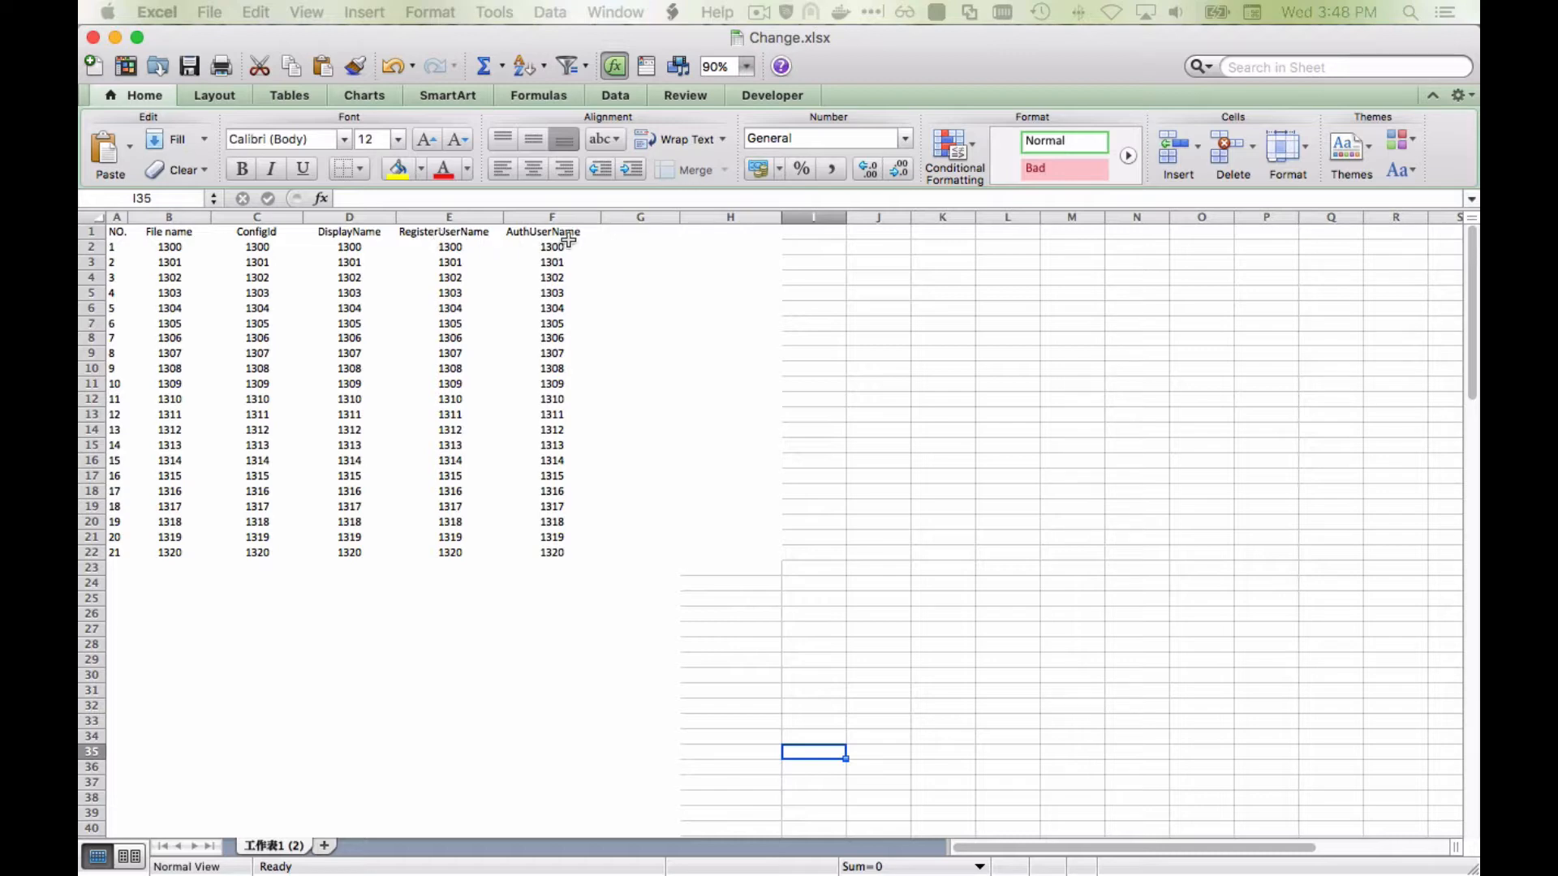
- Select the empty cell beside the table in column H of Change.xlsx
click(729, 247)
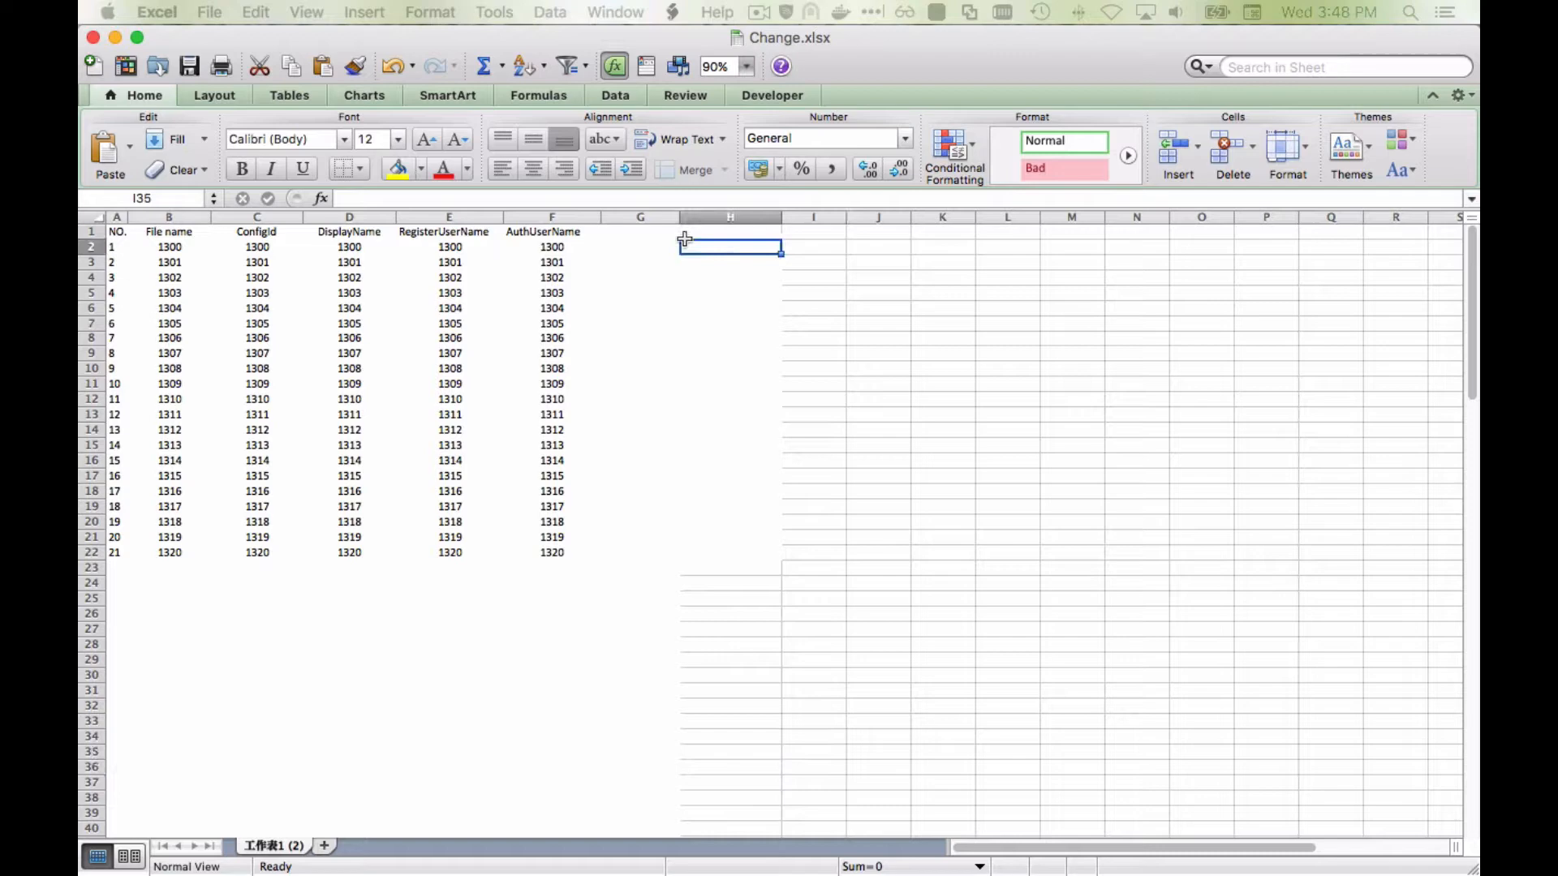
click(730, 246)
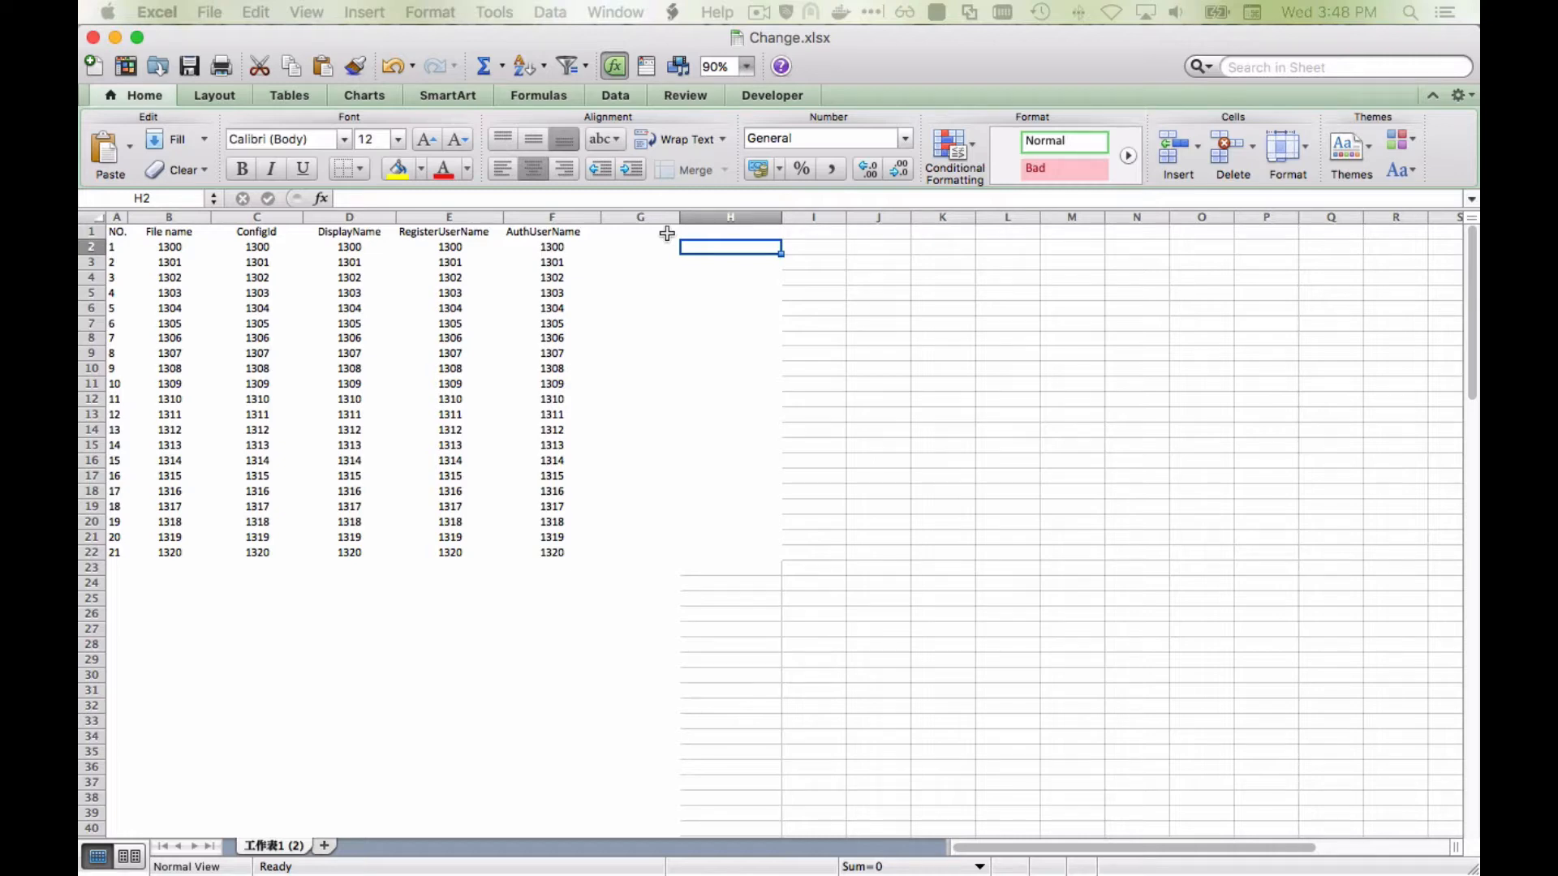
mouse_move(644, 232)
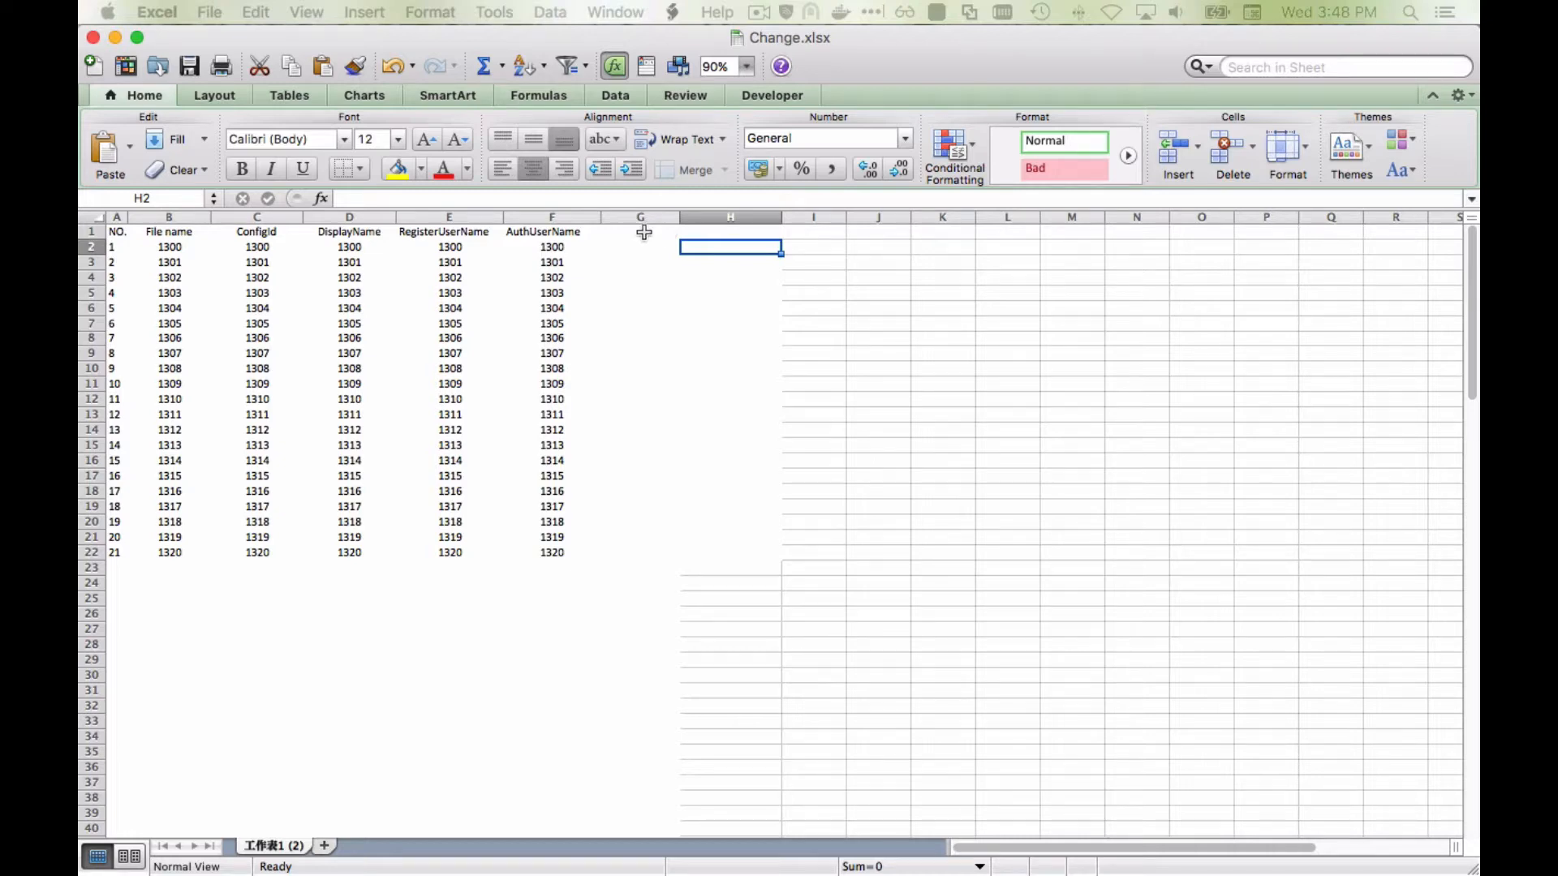
- Add a RegisterPassword column heading after AuthUserName
click(639, 232)
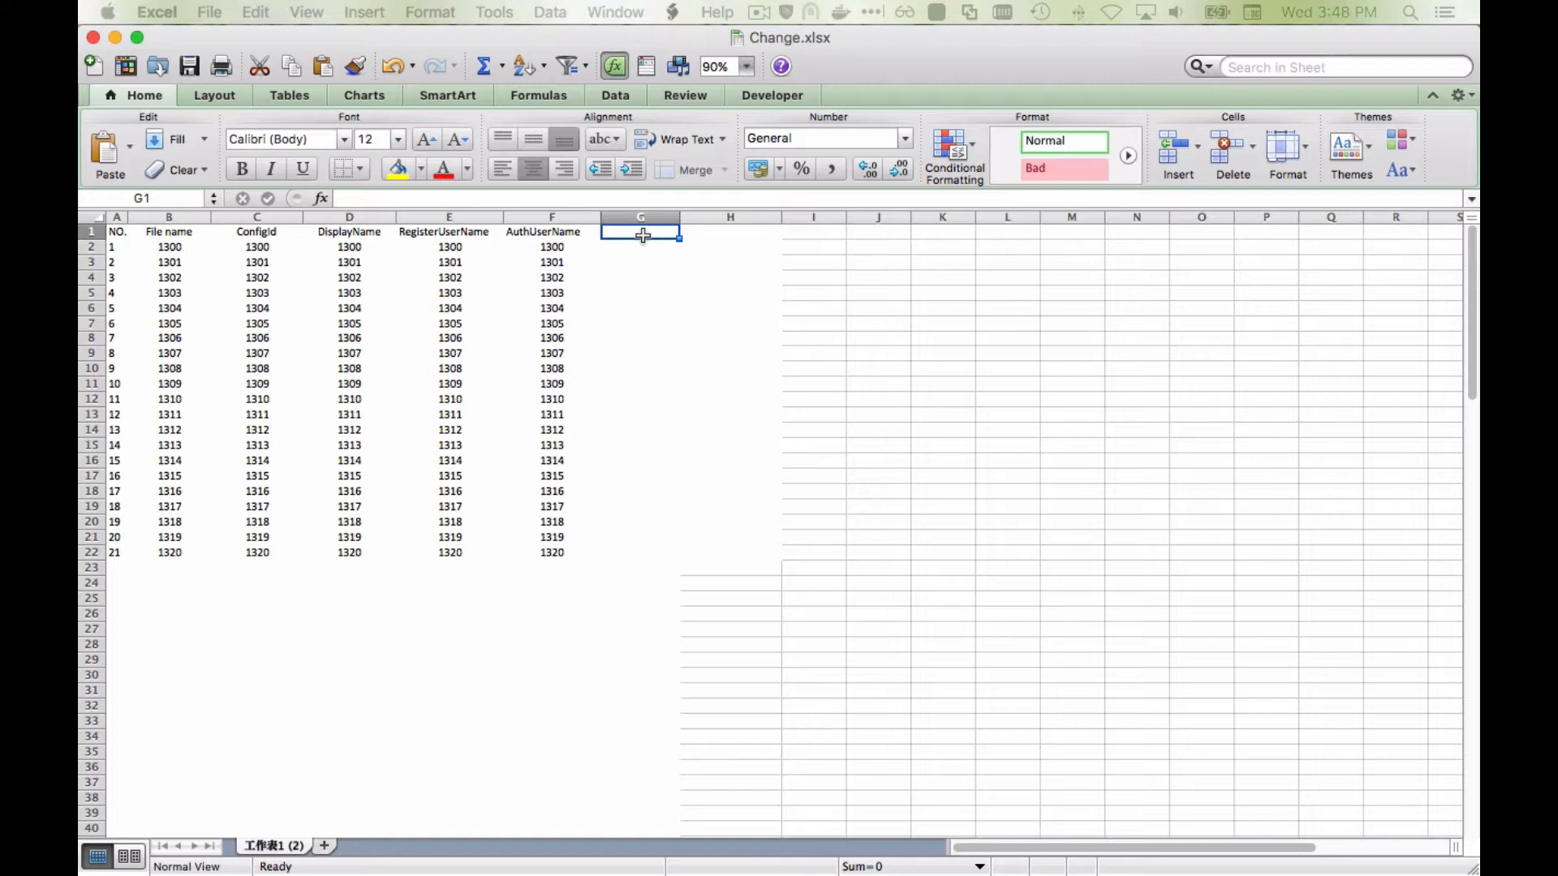
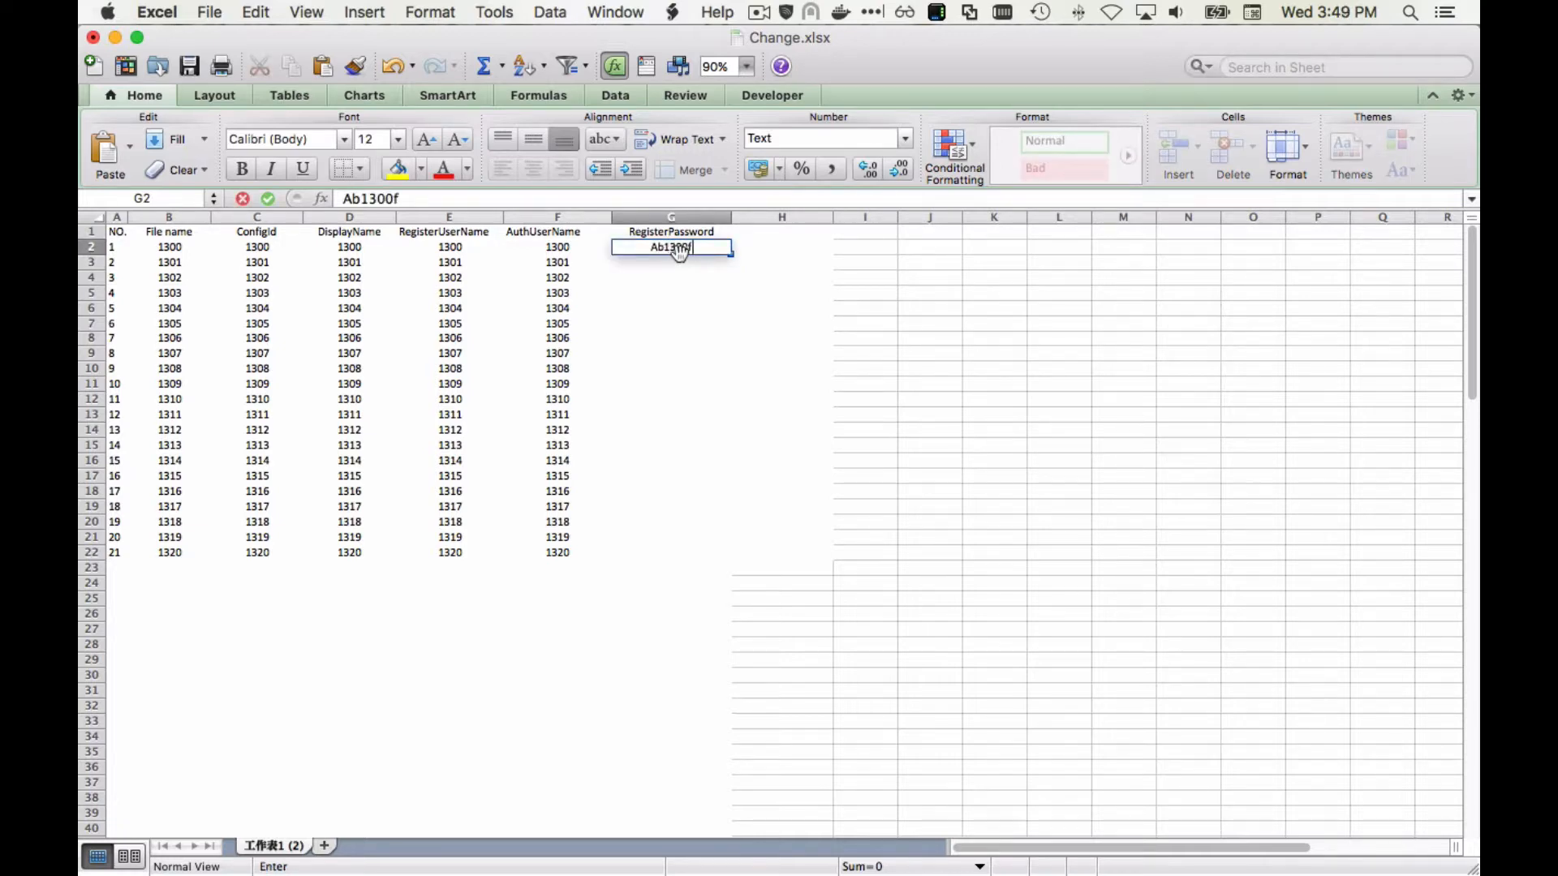
key(Backspace)
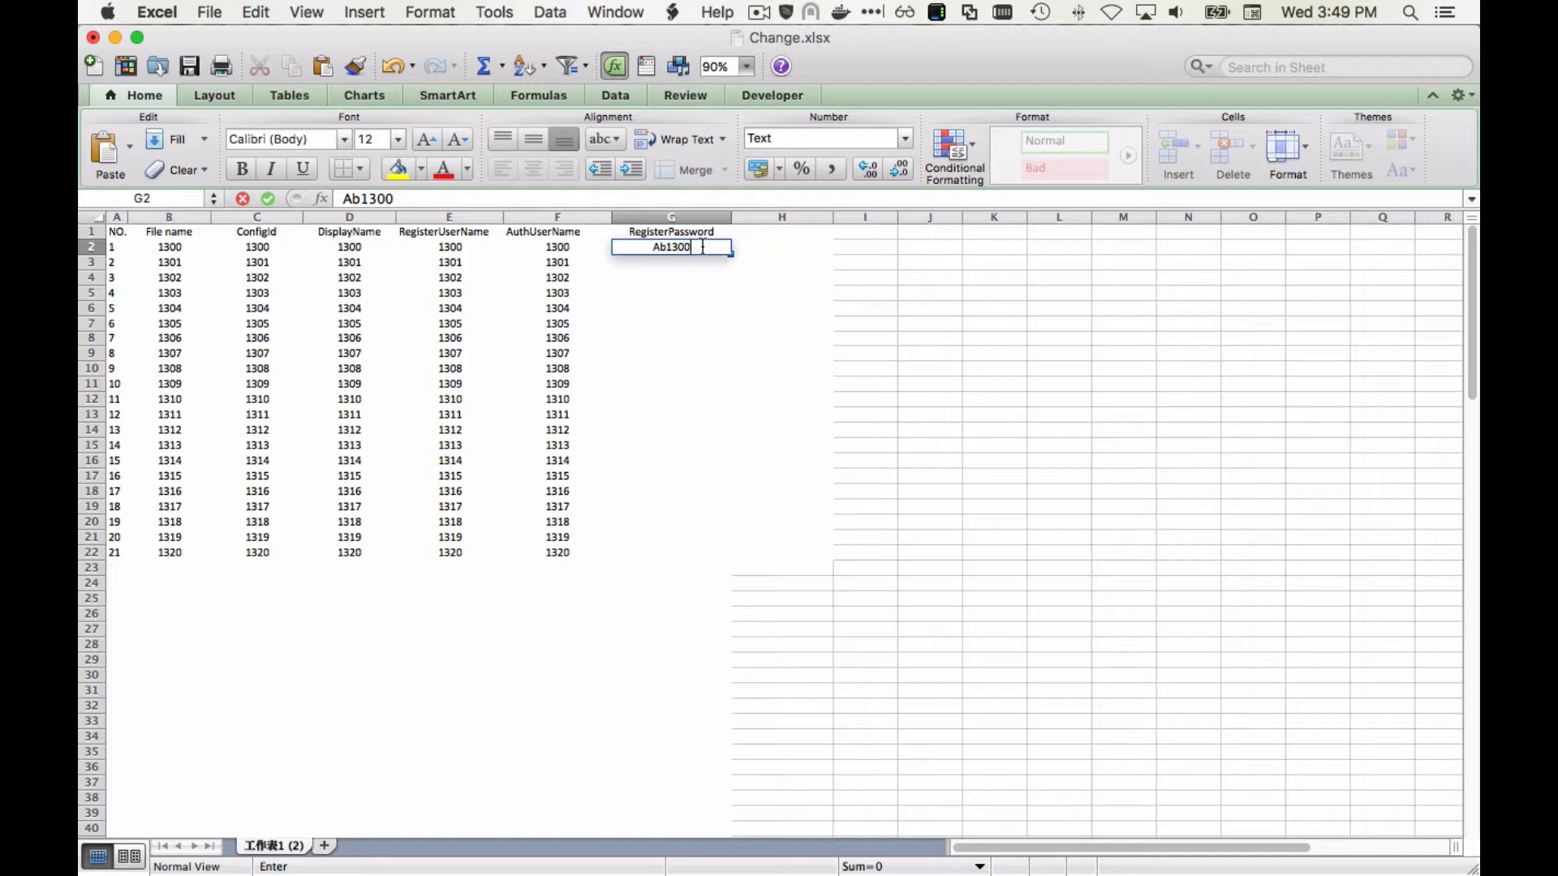
key(Return)
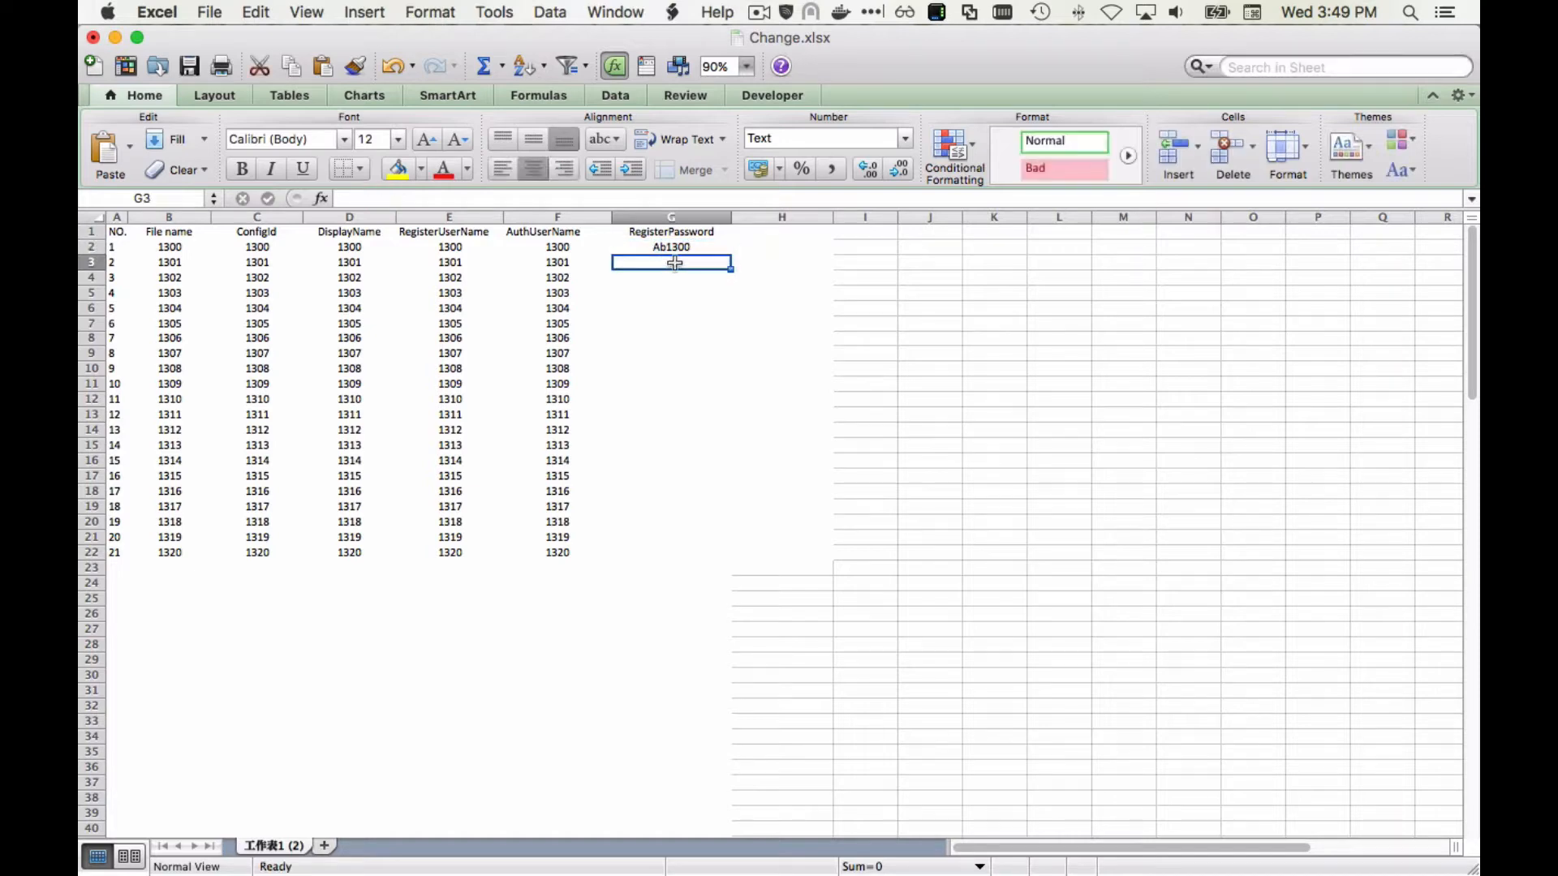
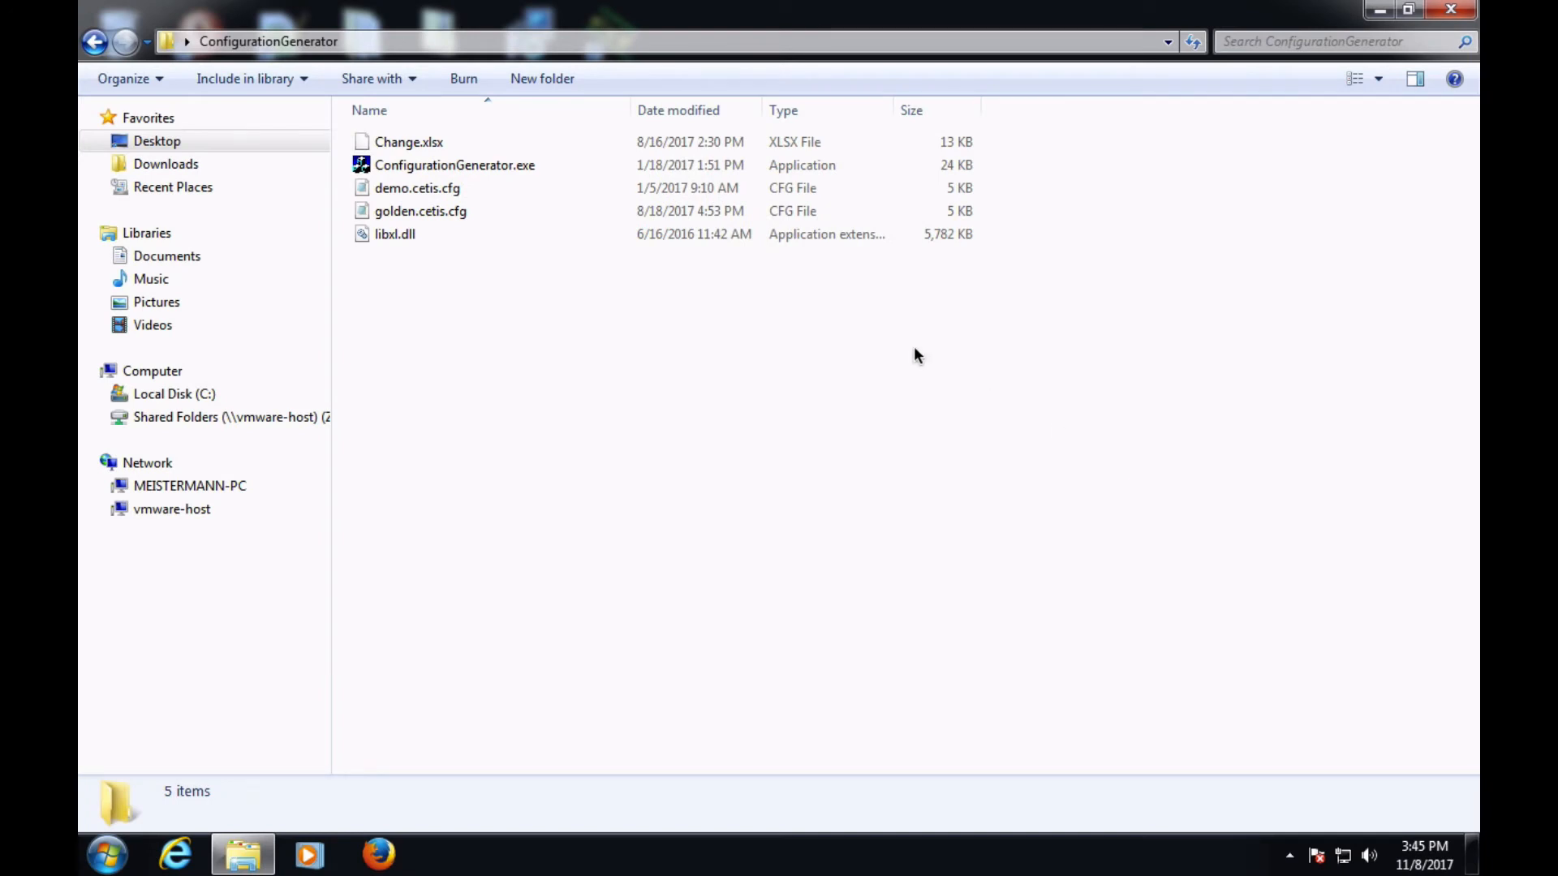
mouse_move(561, 188)
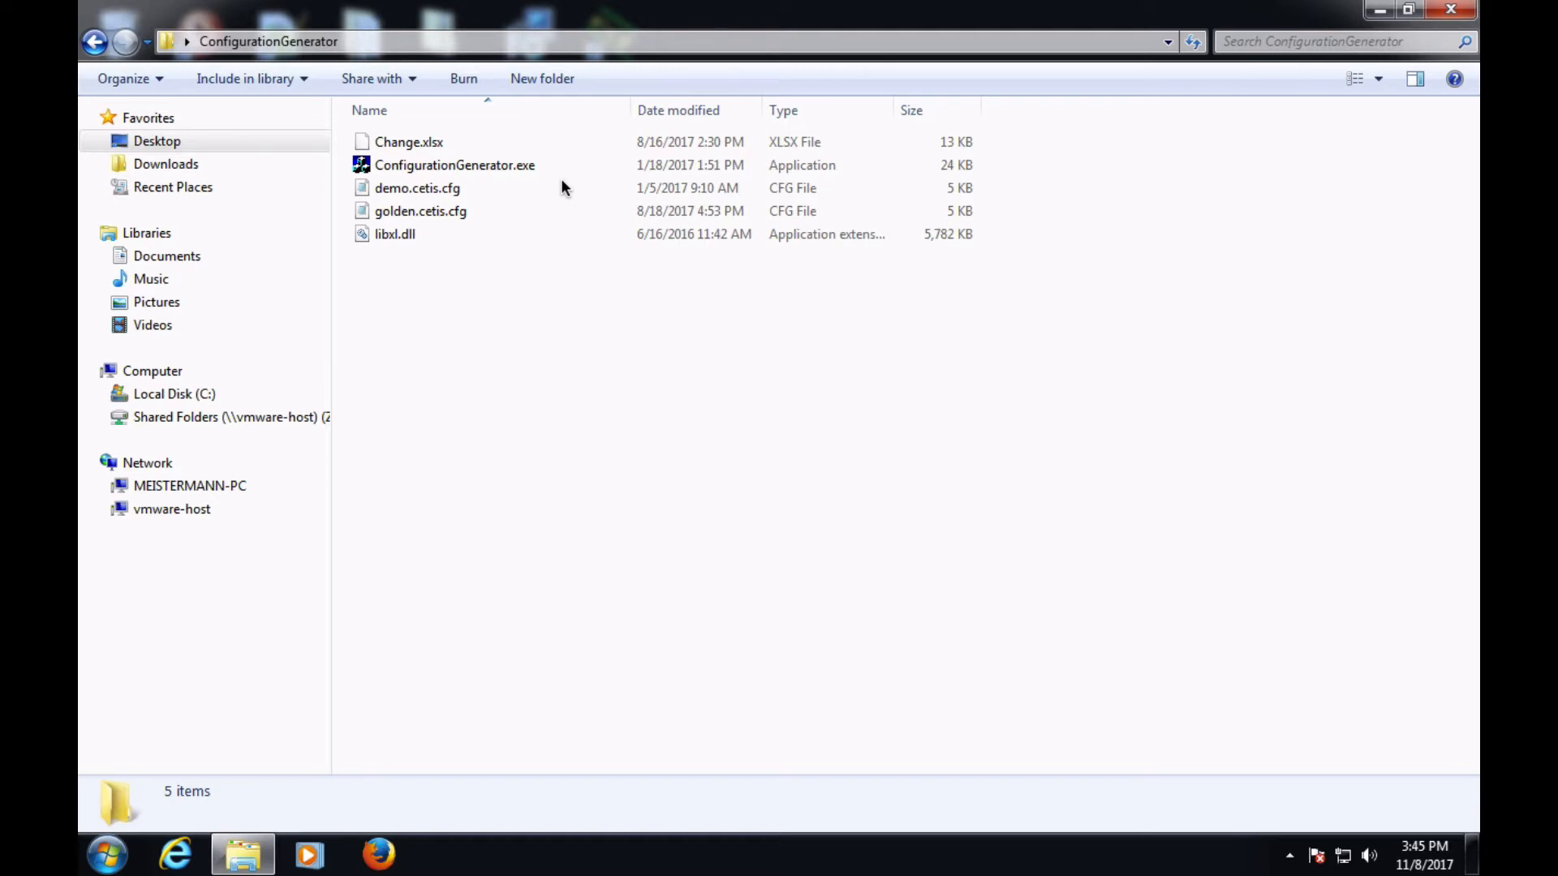
- Select ConfigurationGenerator.exe in the ConfigurationGenerator folder
click(454, 165)
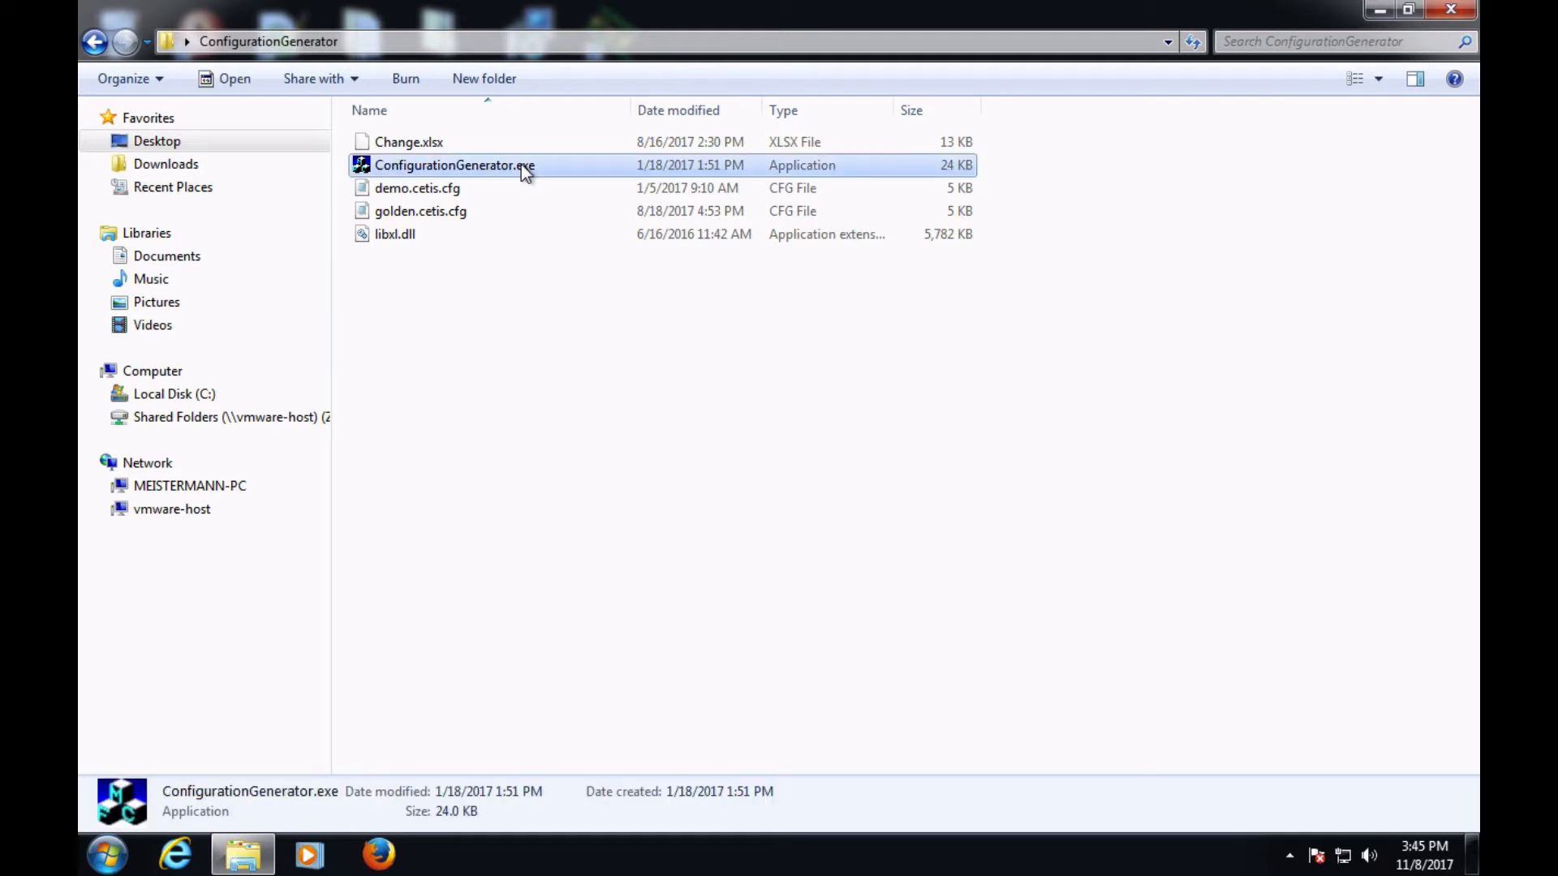
- Launch Configuration Generator and set golden.cetis.cfg as the template
double_click(454, 166)
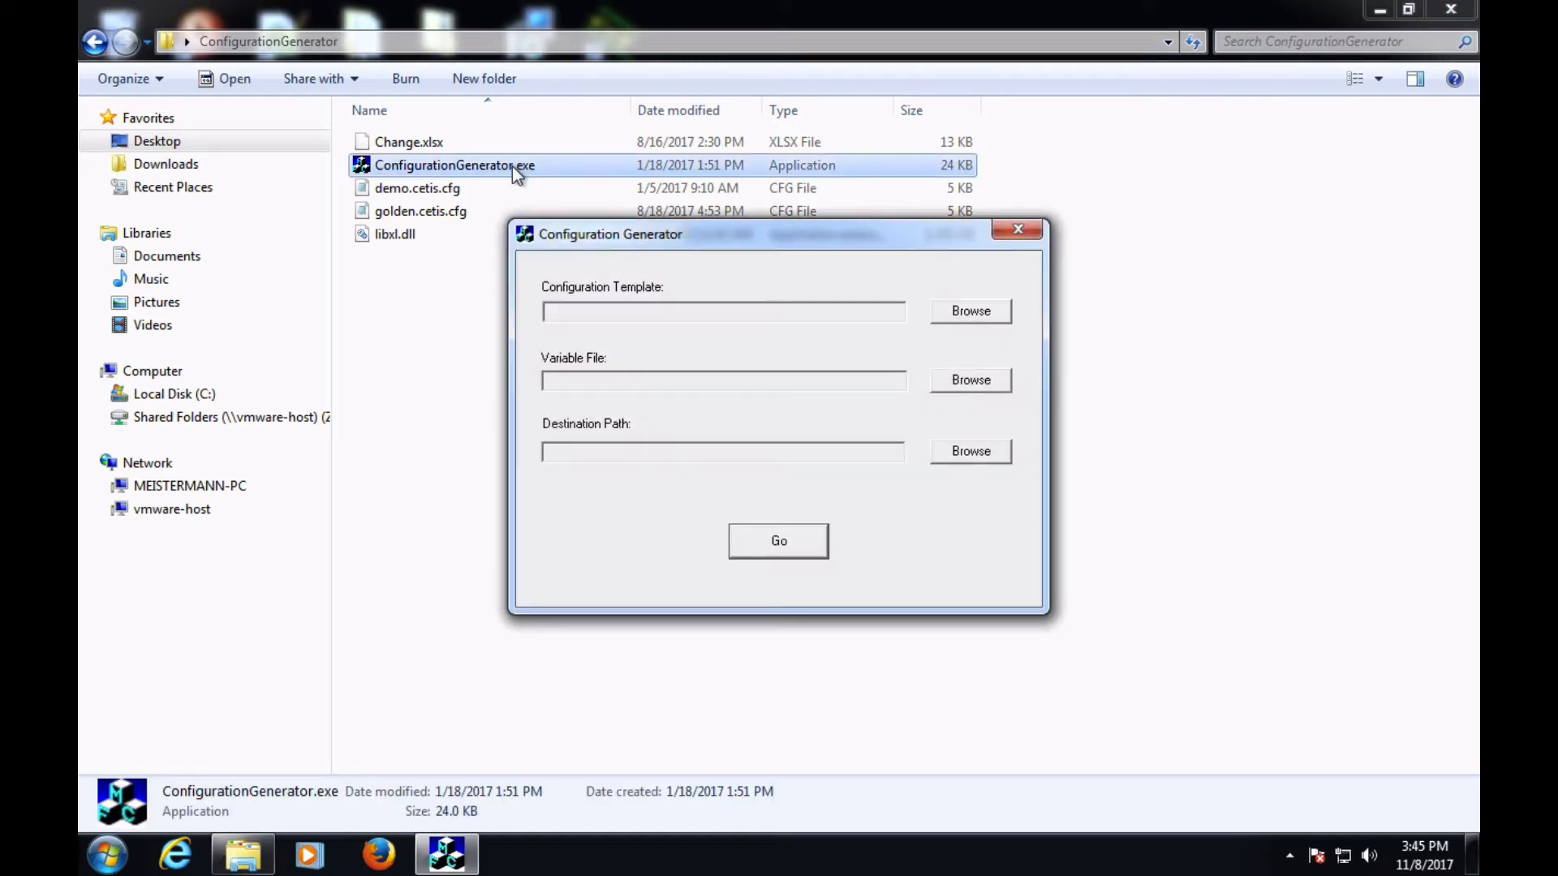
mouse_move(949, 316)
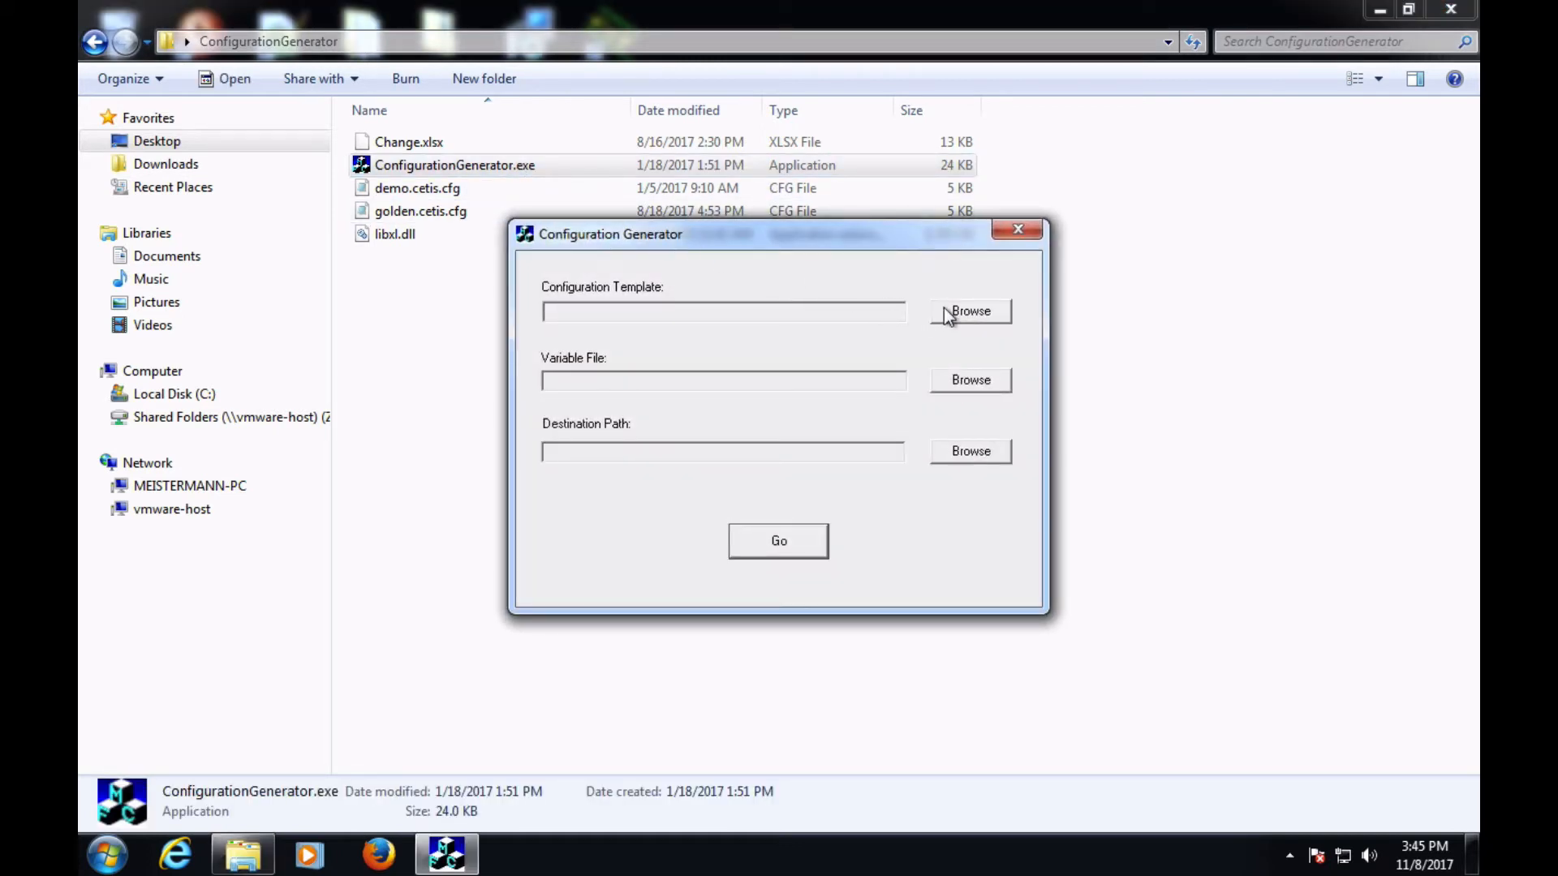
click(970, 311)
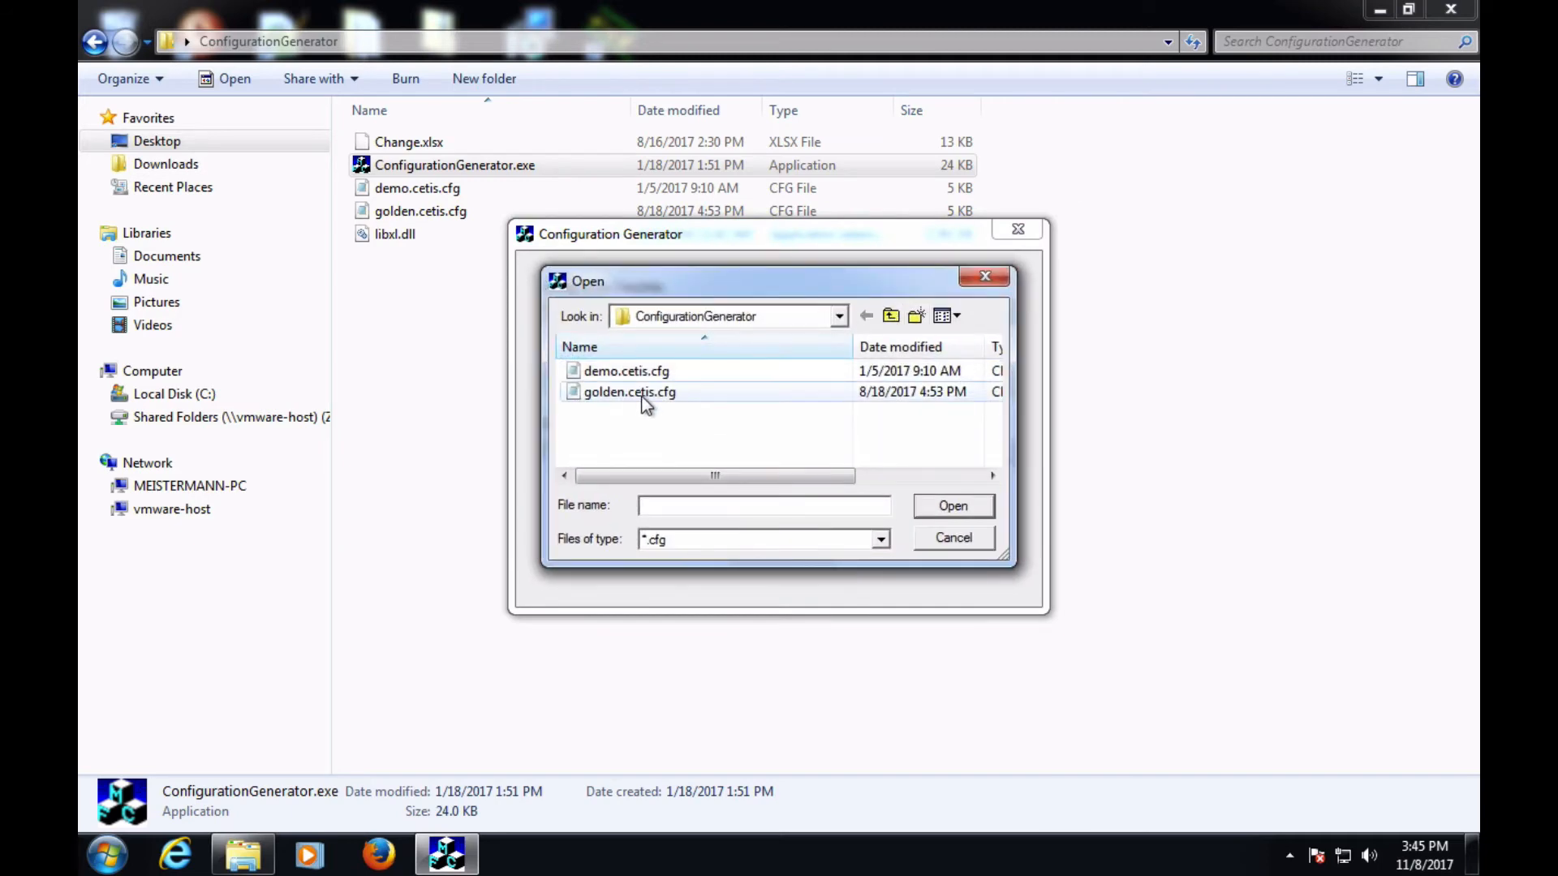
double_click(630, 391)
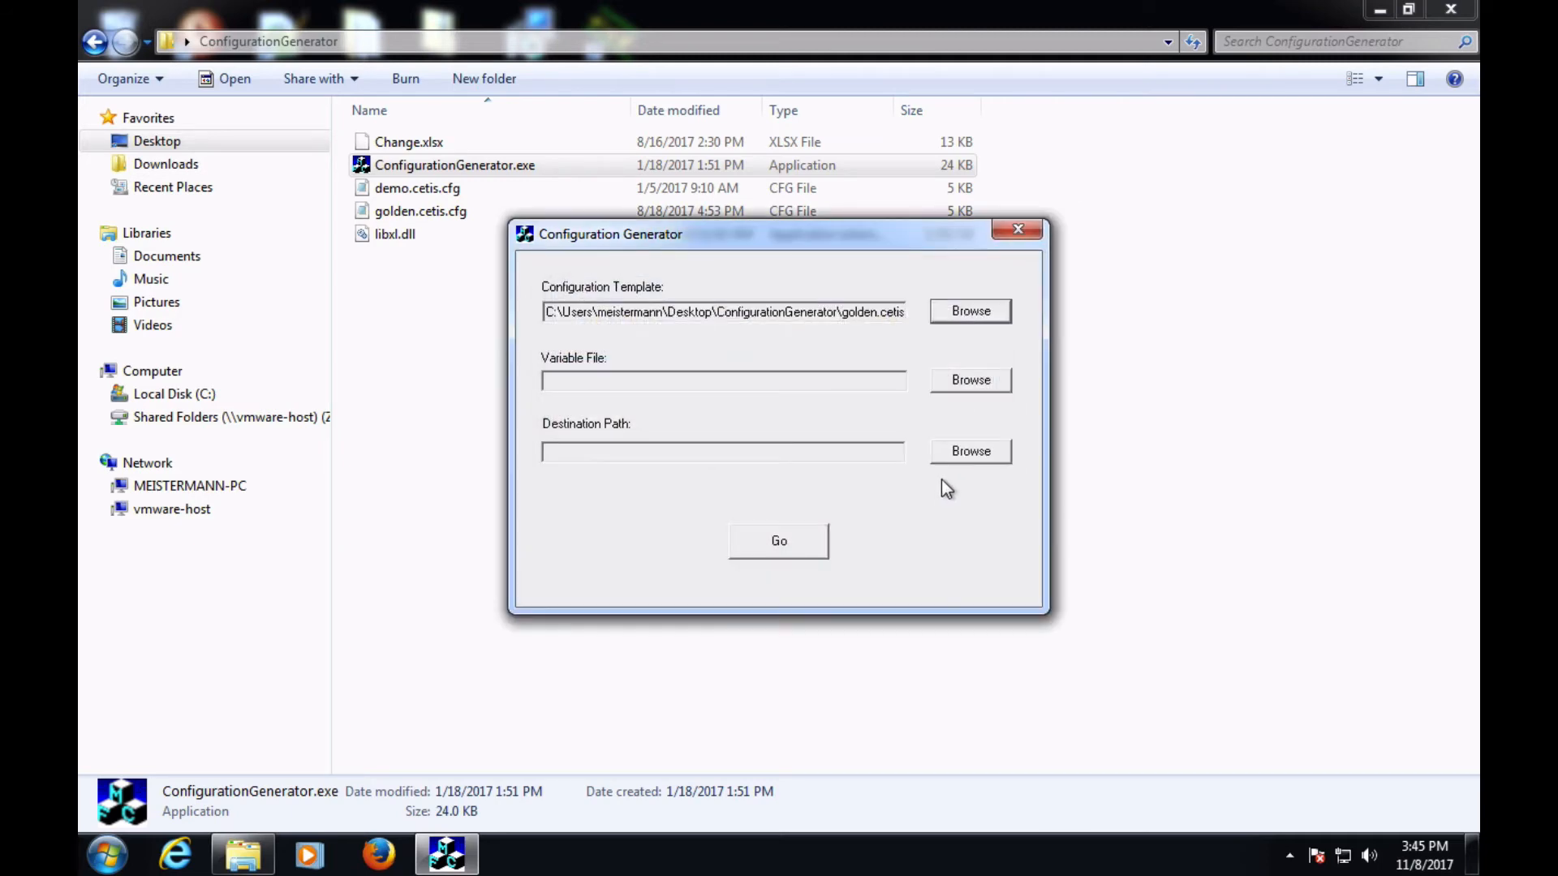
- Set Change.xlsx as the variable file and begin choosing the destination path
click(971, 379)
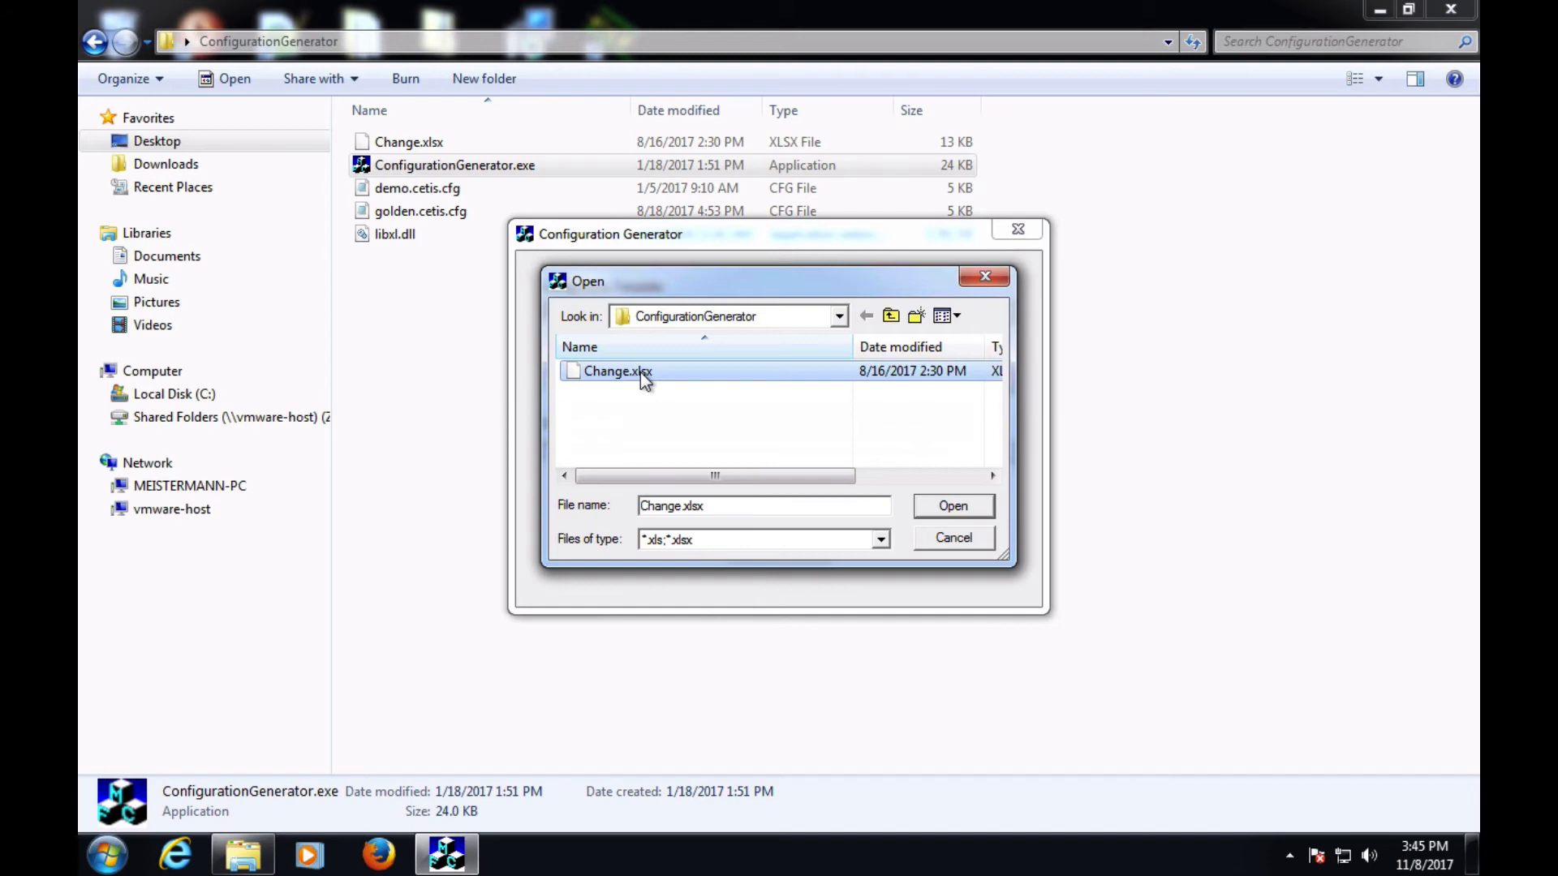
click(950, 506)
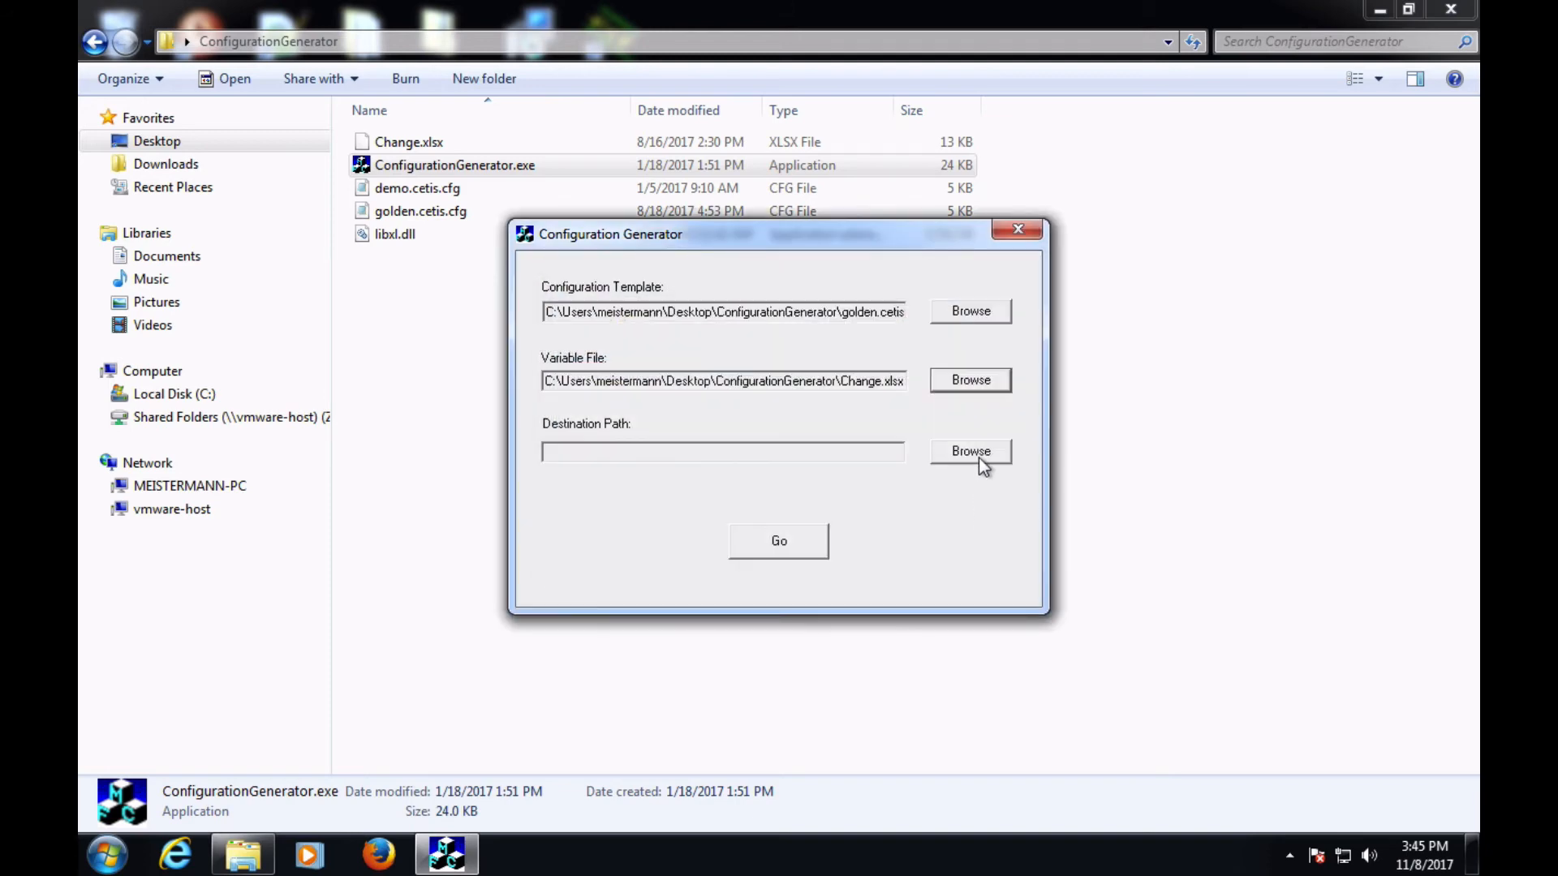
click(970, 451)
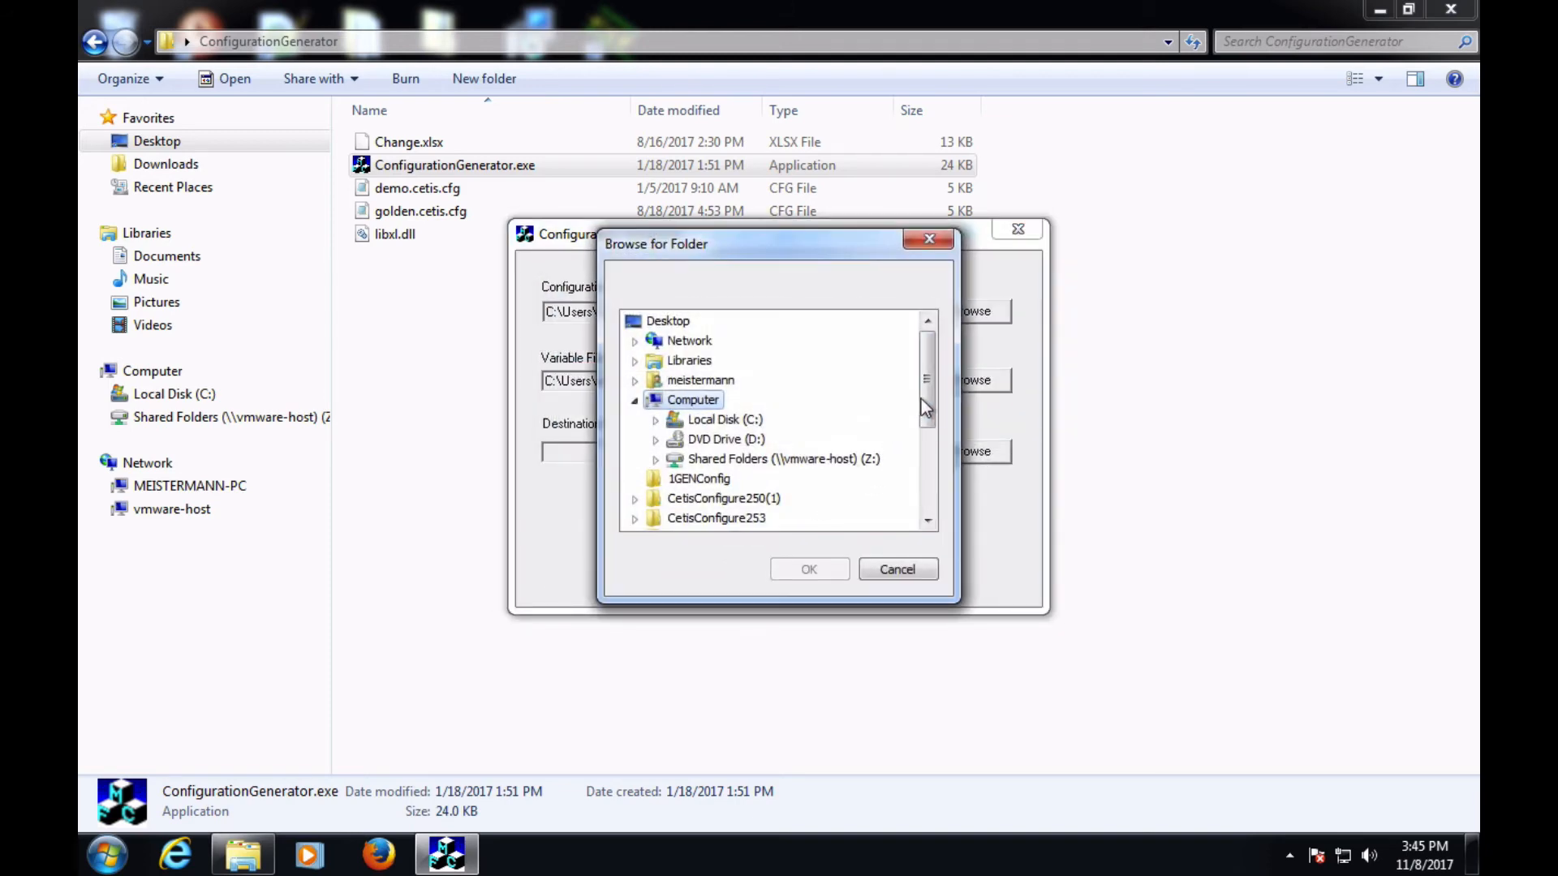
- Choose Hotel11-8-2017 as destination and generate the per-phone configuration files
scroll(down, 3)
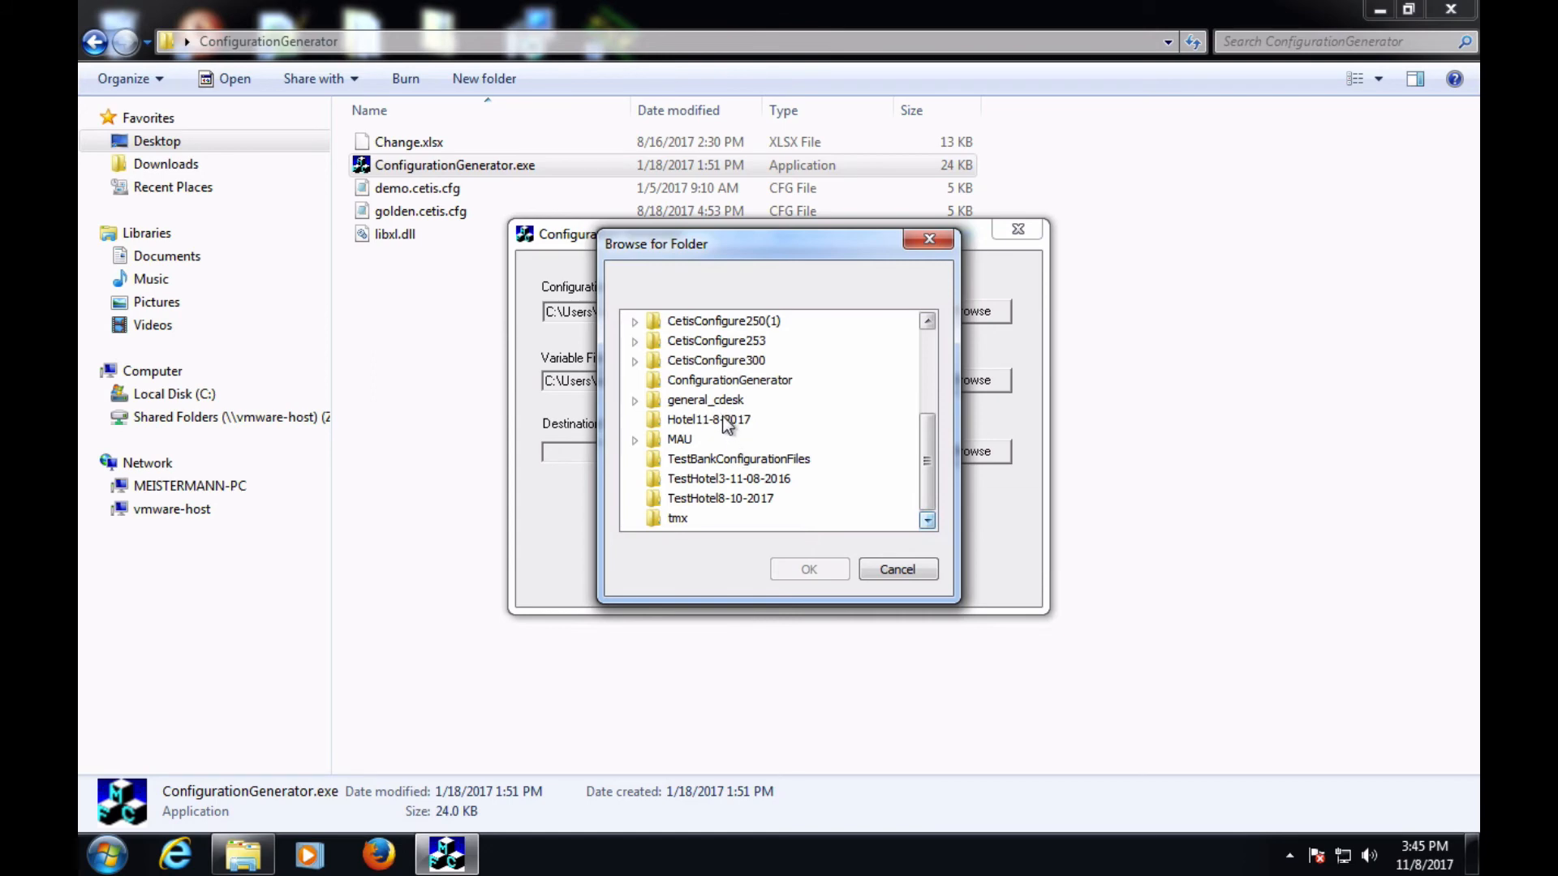
click(709, 419)
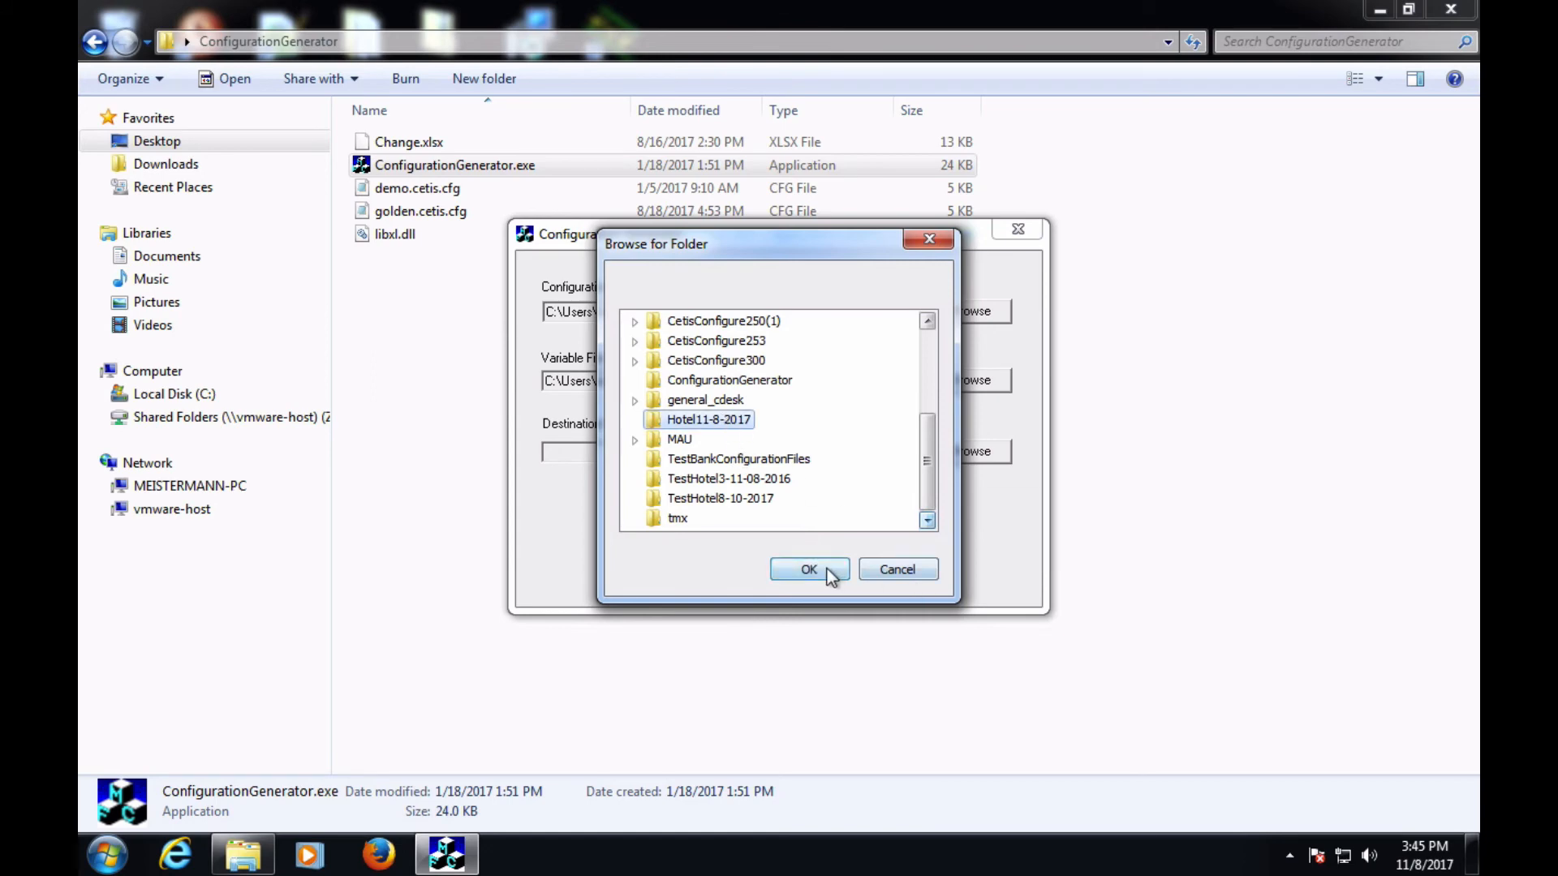
click(808, 569)
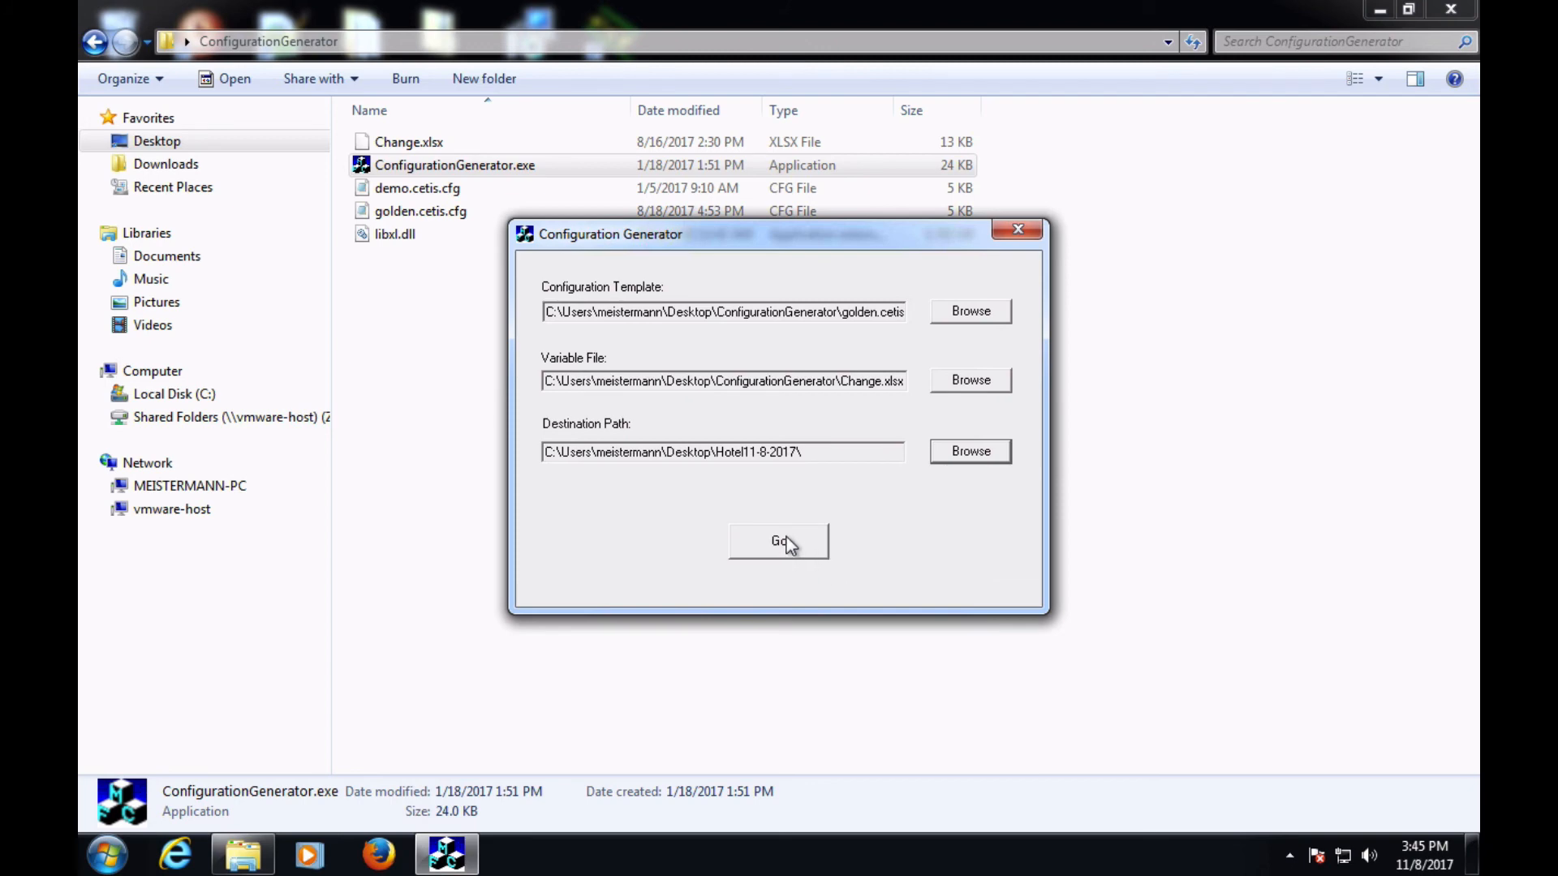
click(779, 540)
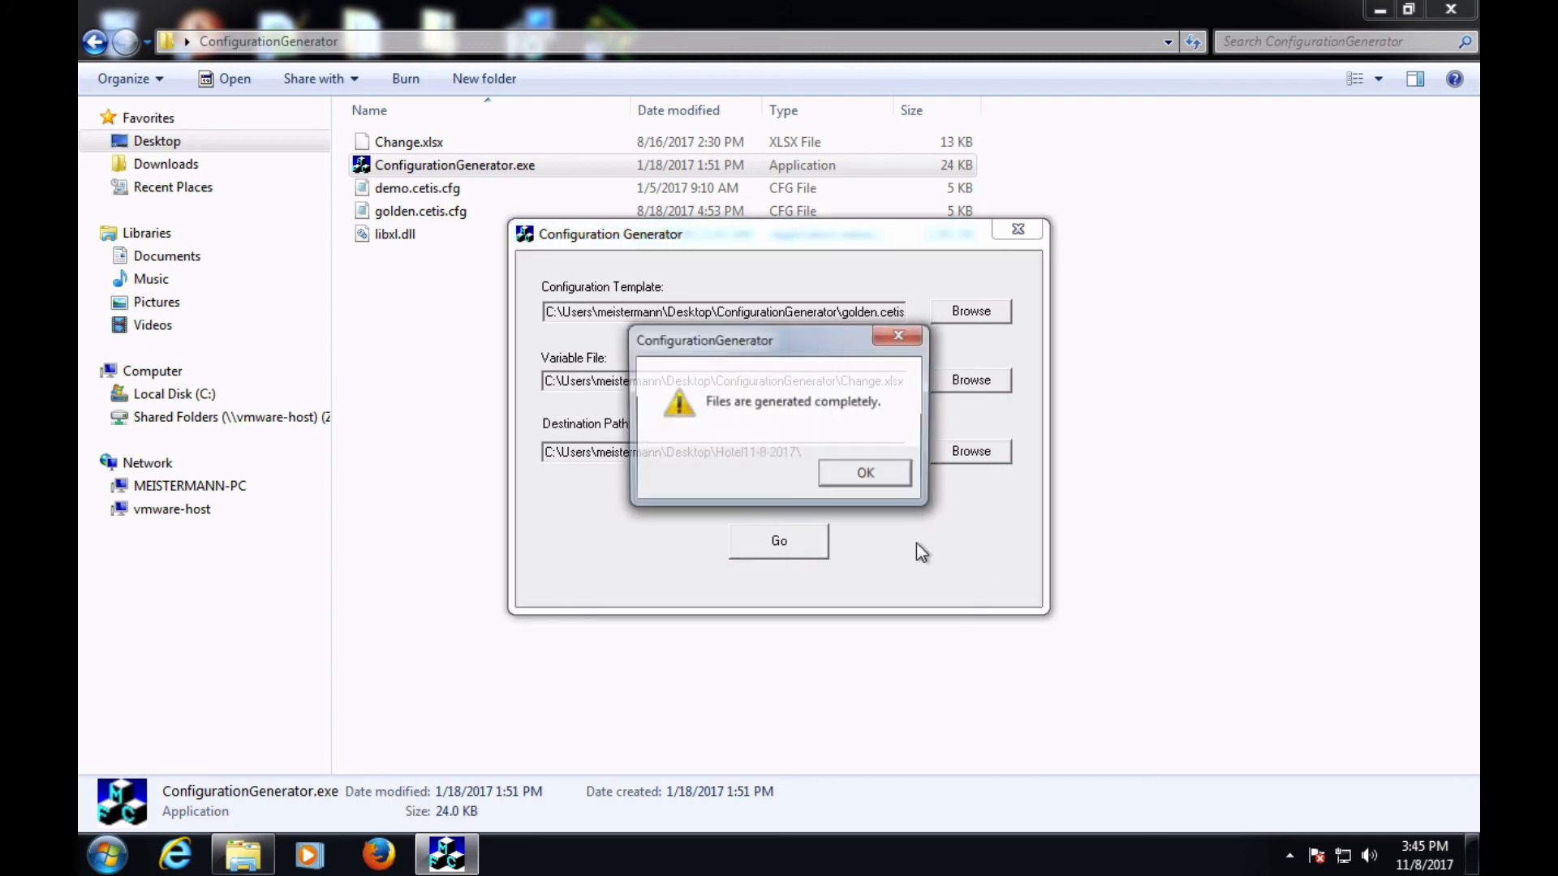